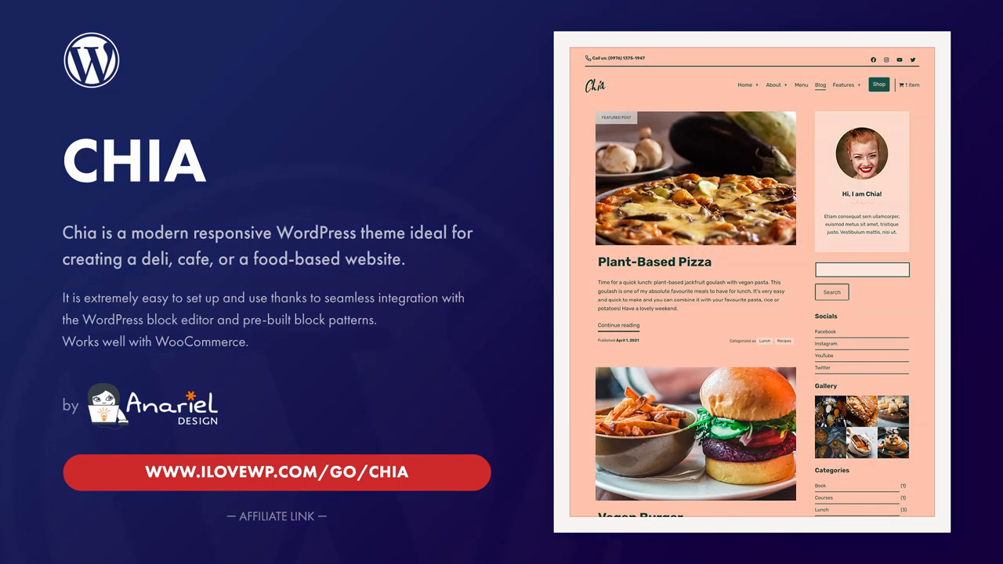
Step: Upload chia.zip as a new theme, install it, and activate Chia
click(801, 84)
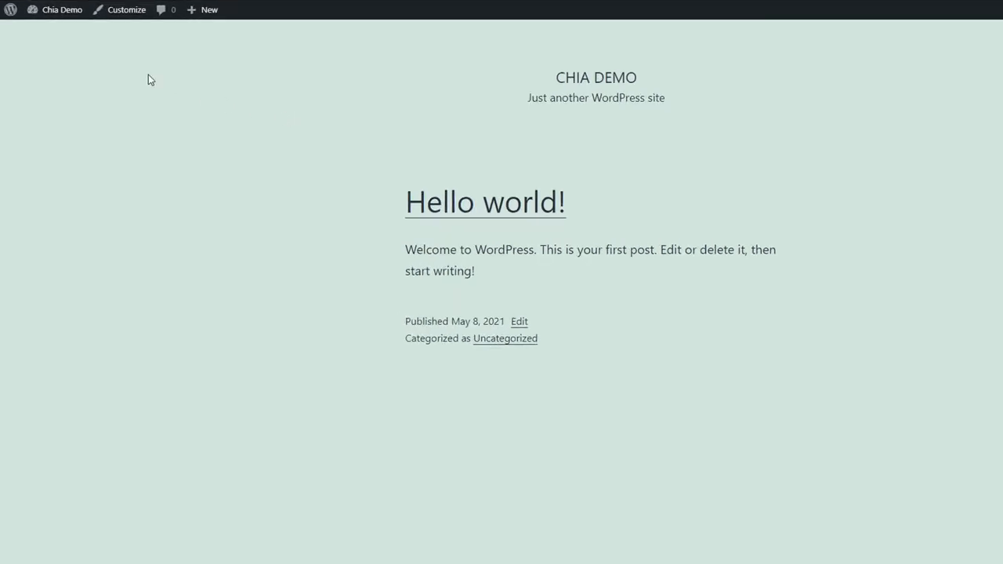
click(61, 10)
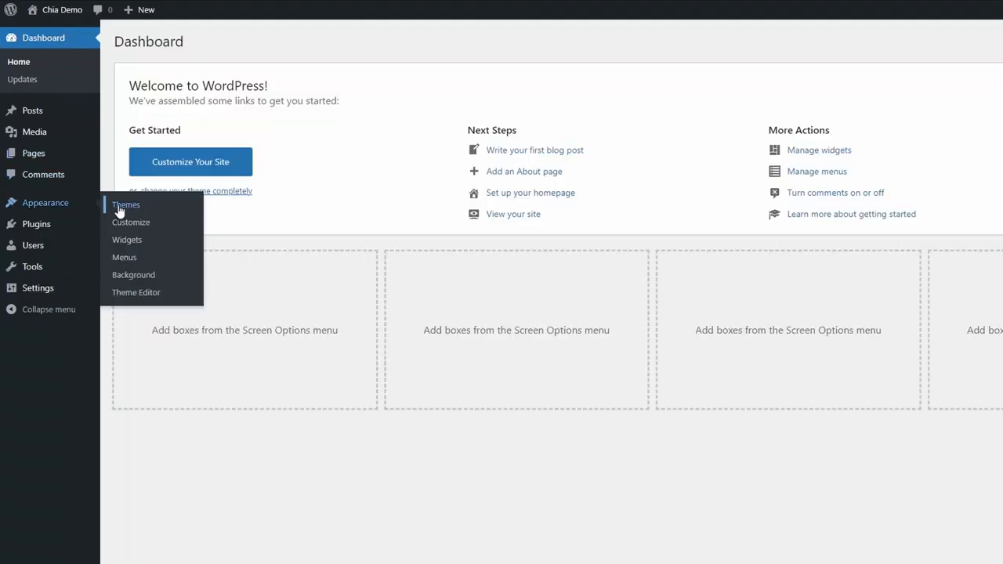
click(125, 205)
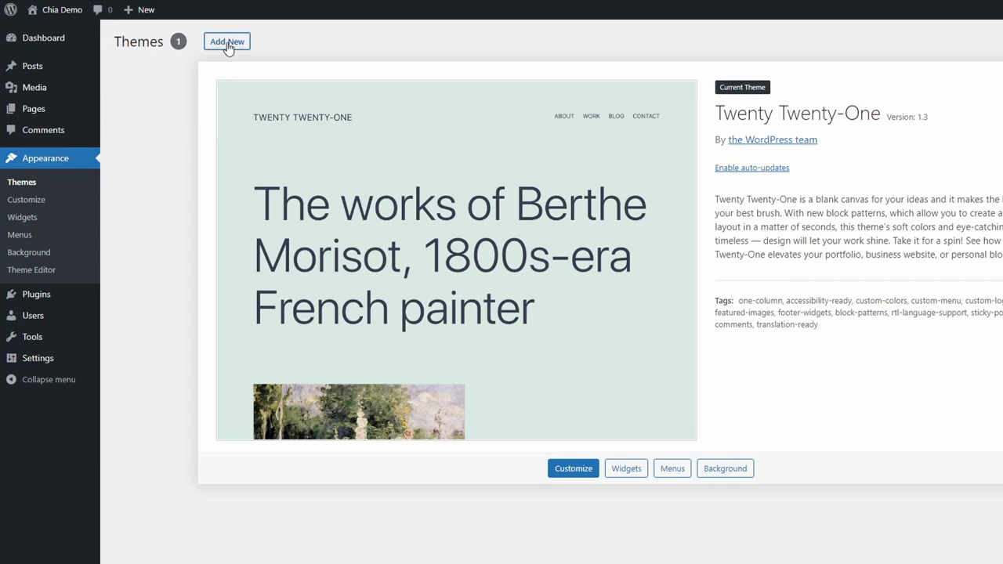
click(227, 42)
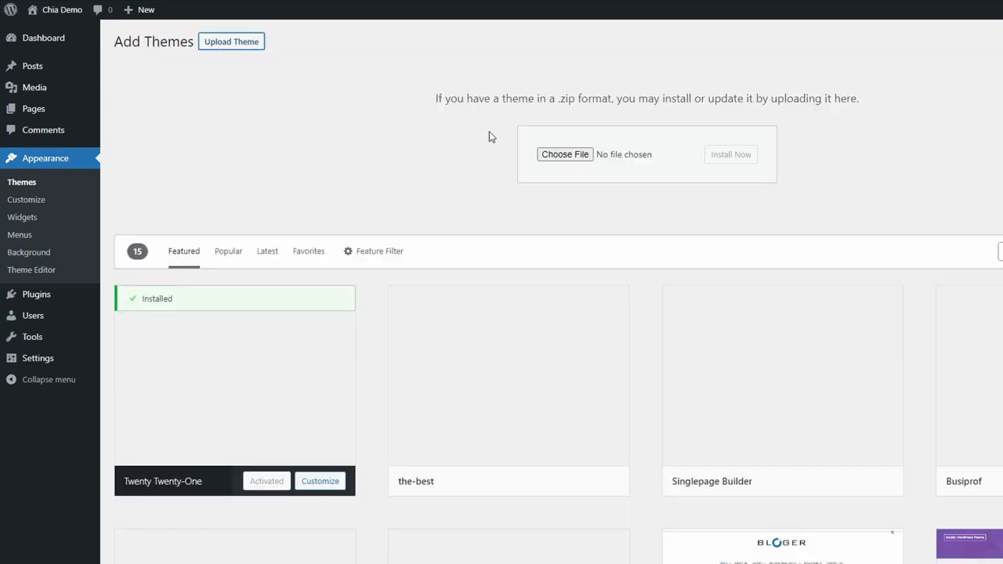
click(730, 154)
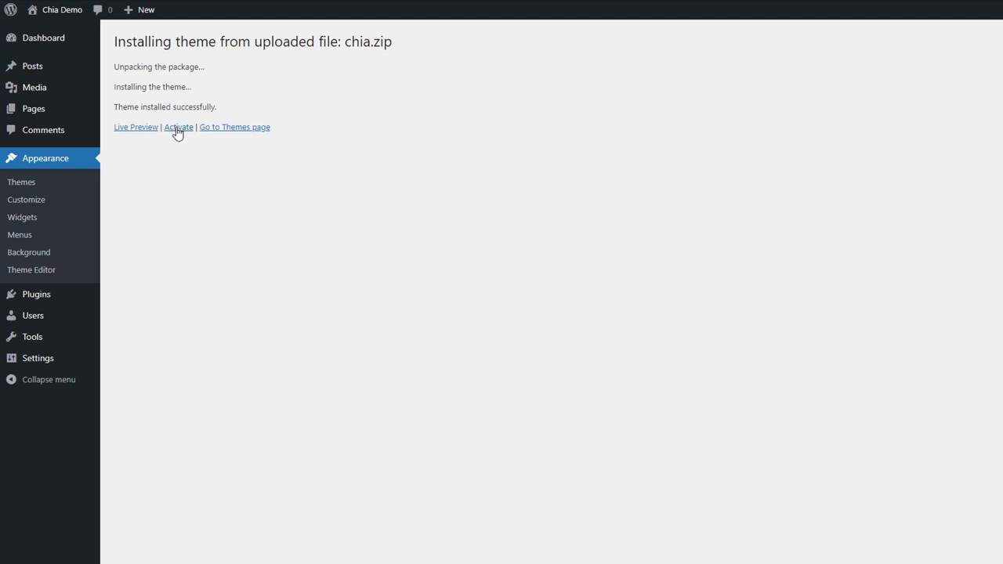
click(178, 127)
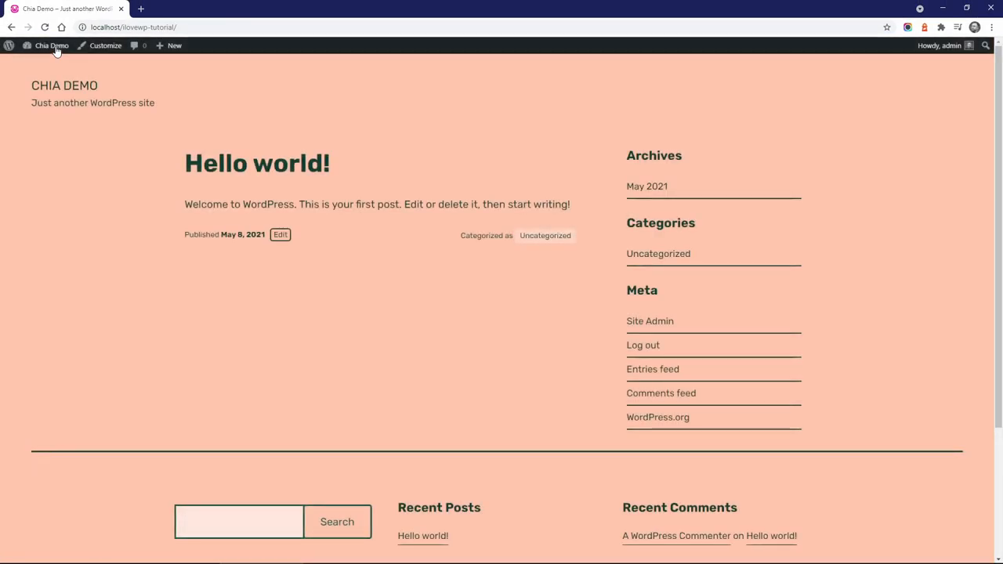
mouse_move(55, 59)
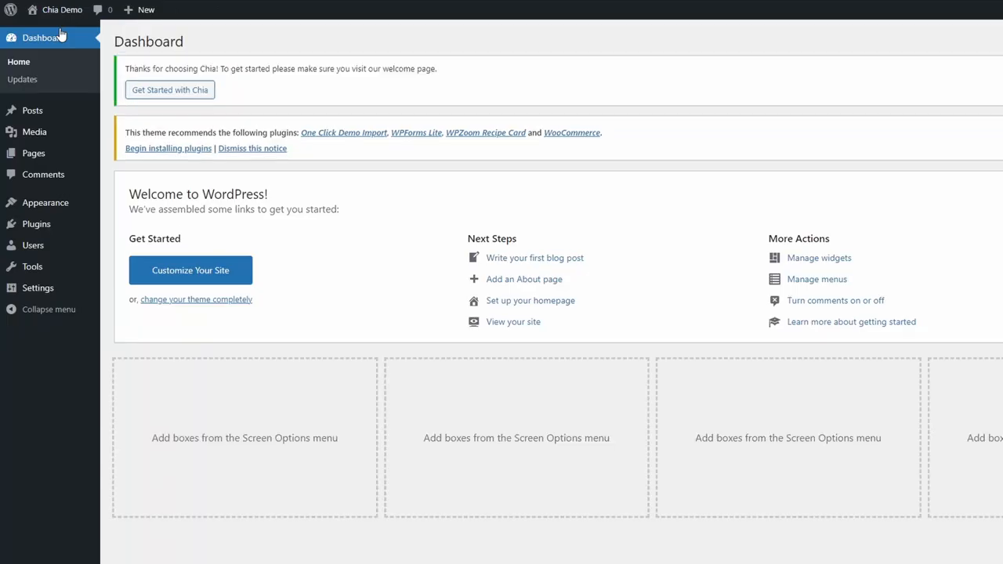
Step: From the recommended plugins list, bulk-install and activate One Click Demo Import and WPZoom Recipe Card
click(168, 149)
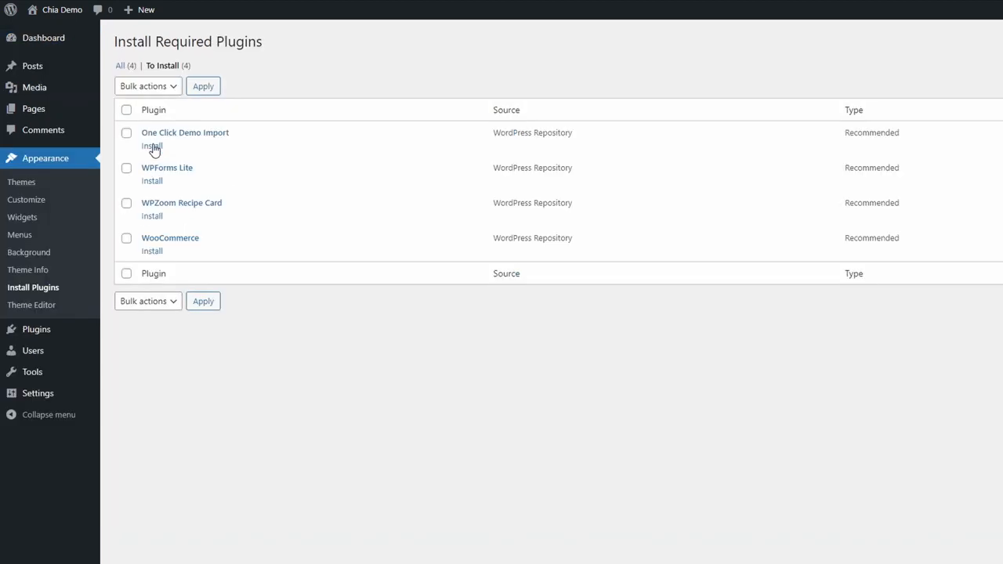
click(126, 203)
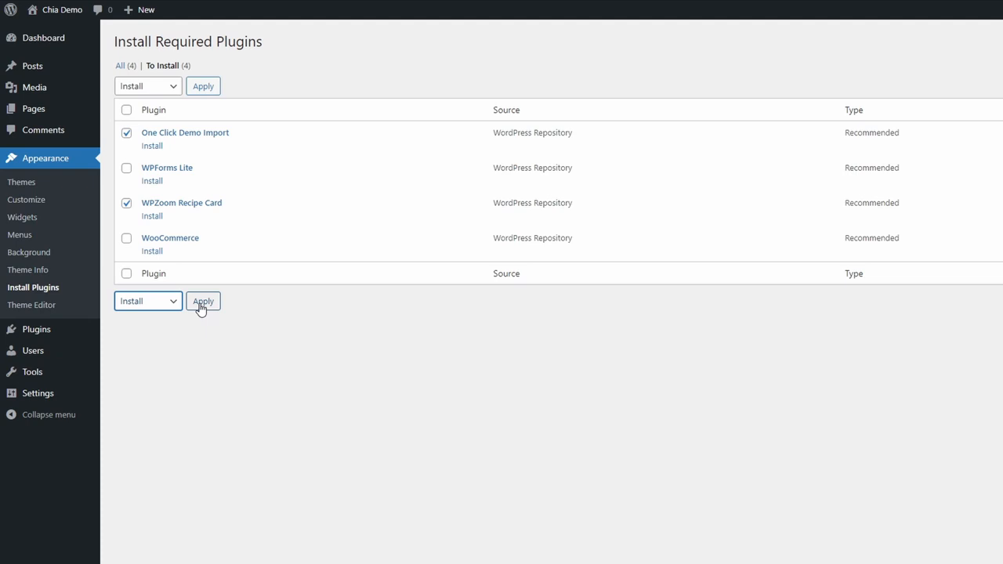
click(203, 301)
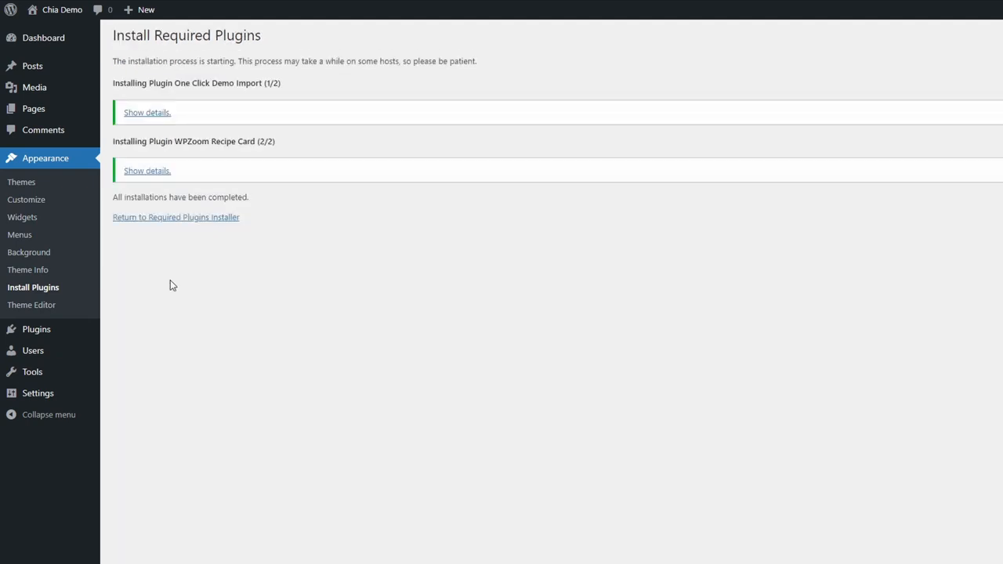
click(176, 218)
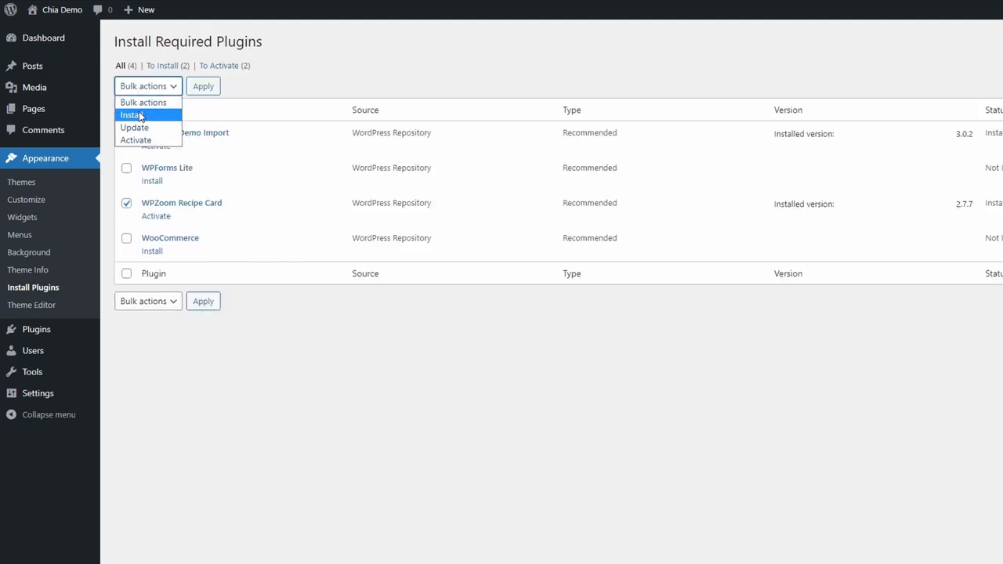
click(43, 38)
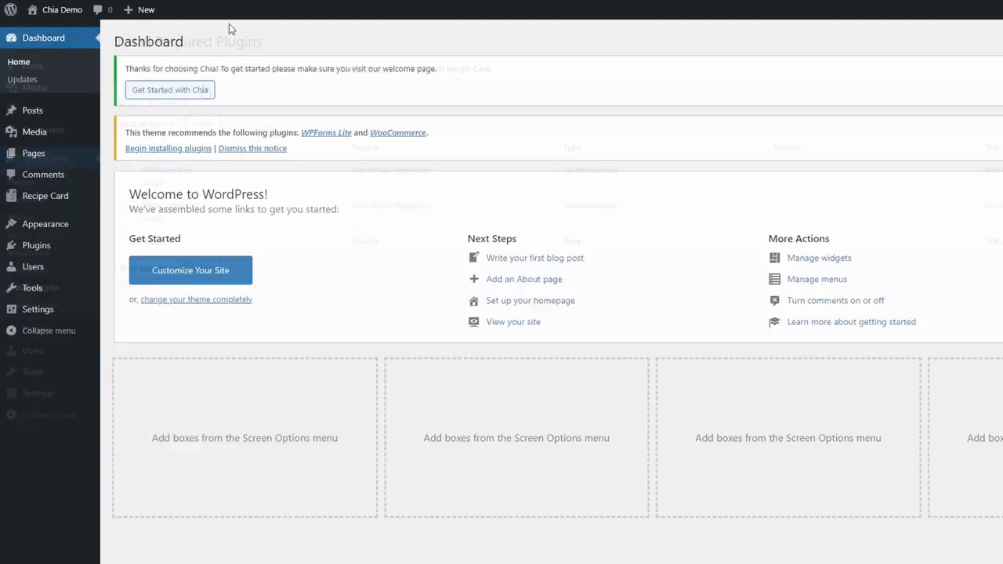
mouse_move(46, 223)
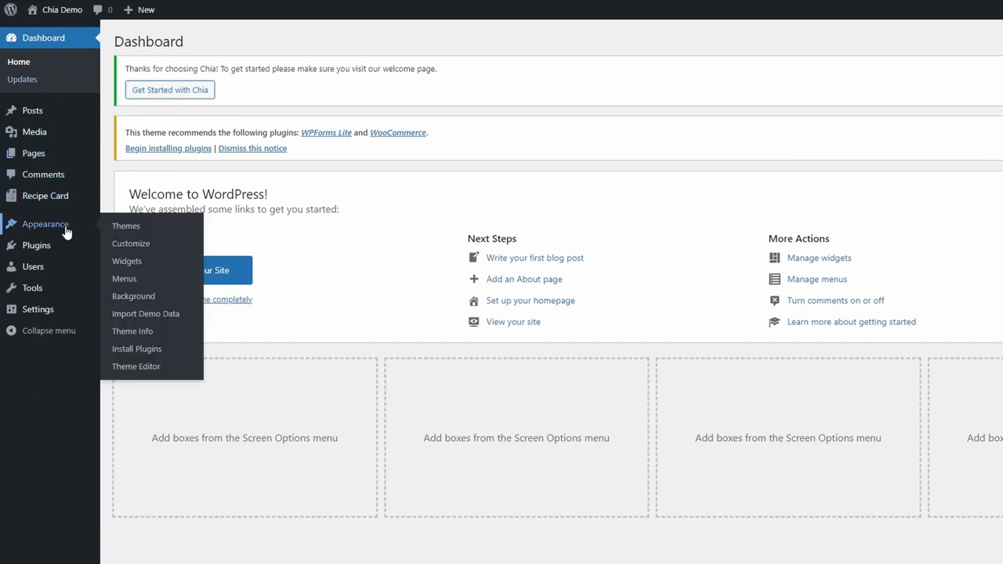
Step: Run the Chia demo data import, review the import log, and visit the site
click(146, 313)
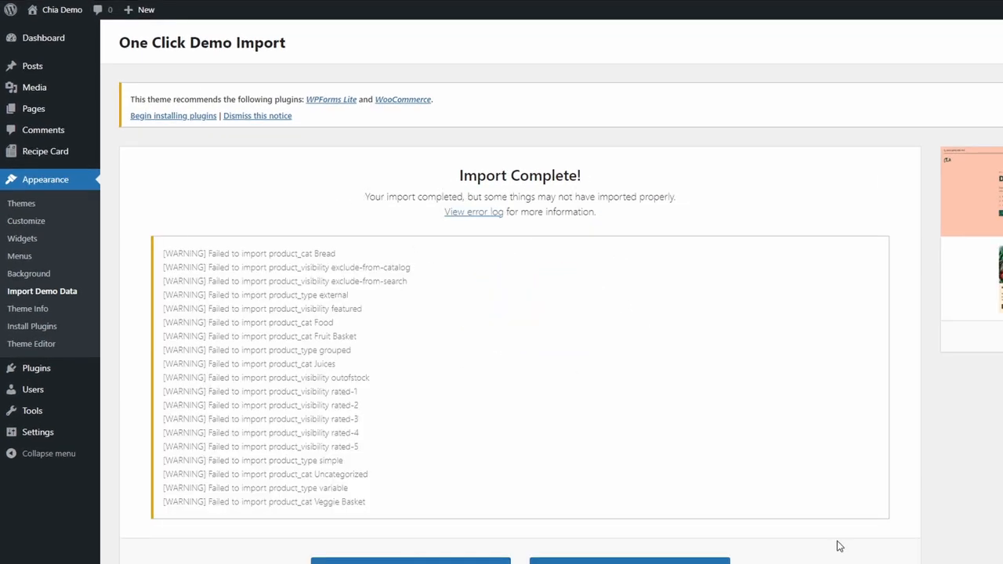
scroll(down, 3)
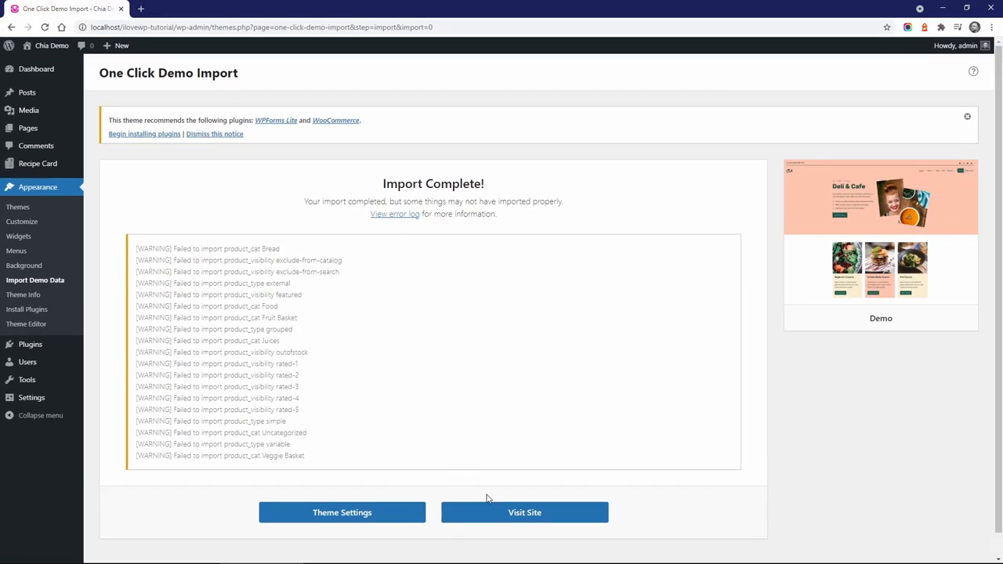
click(524, 512)
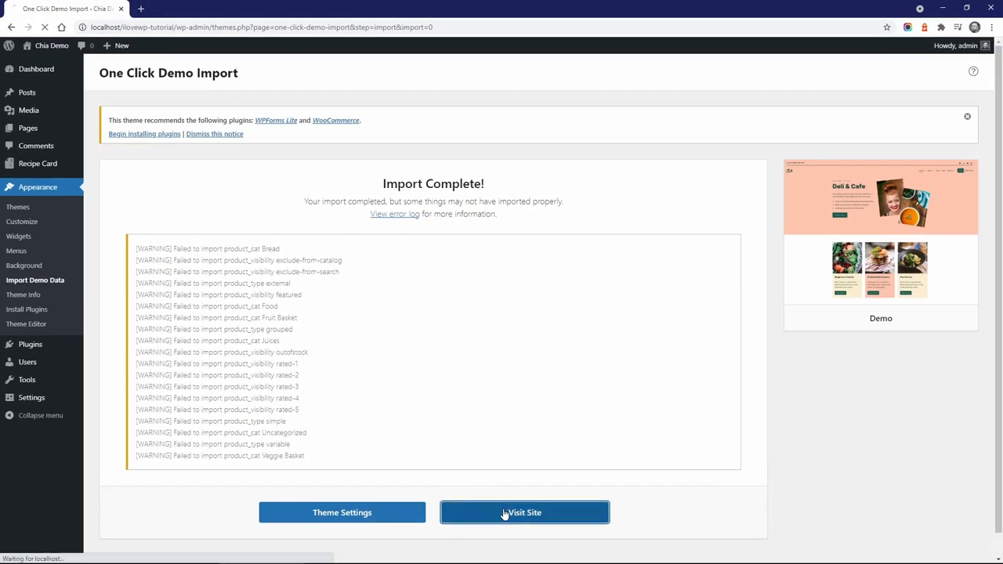
click(524, 512)
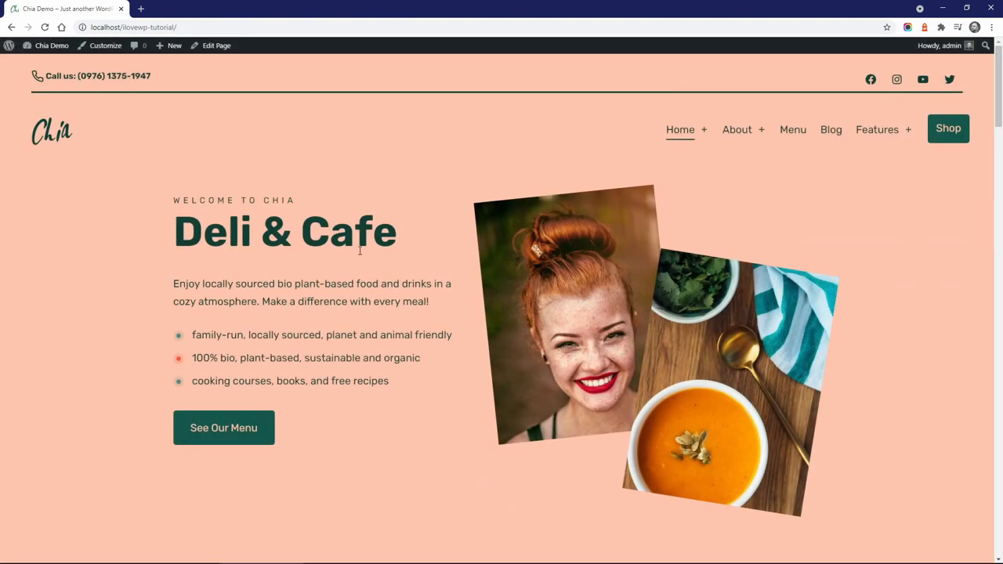
scroll(down, 3)
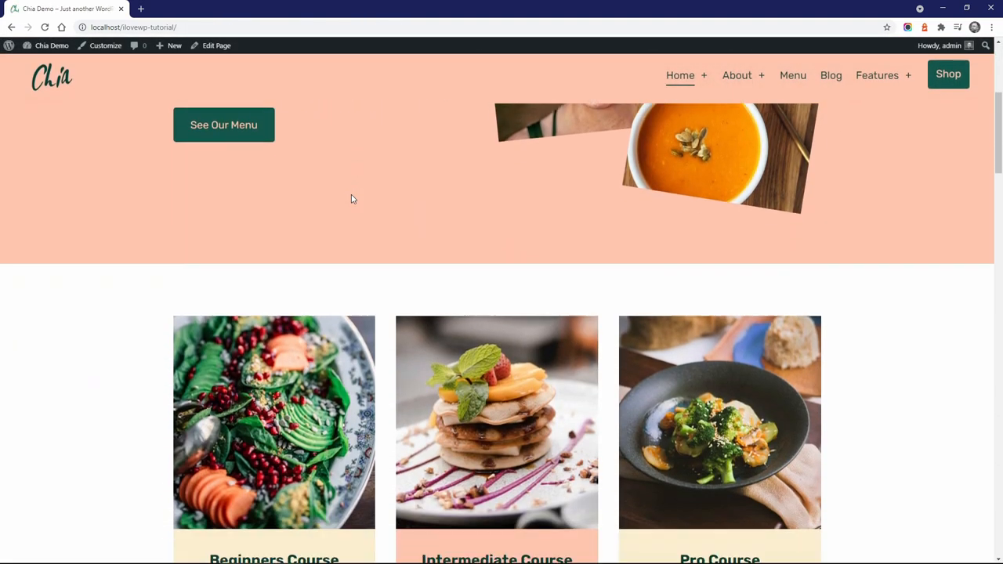
scroll(down, 3)
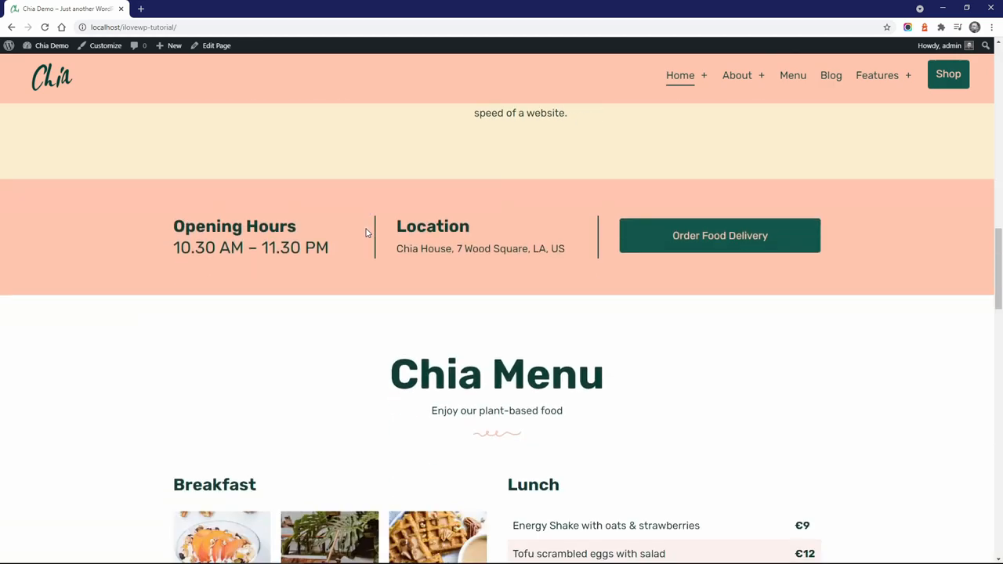
scroll(down, 3)
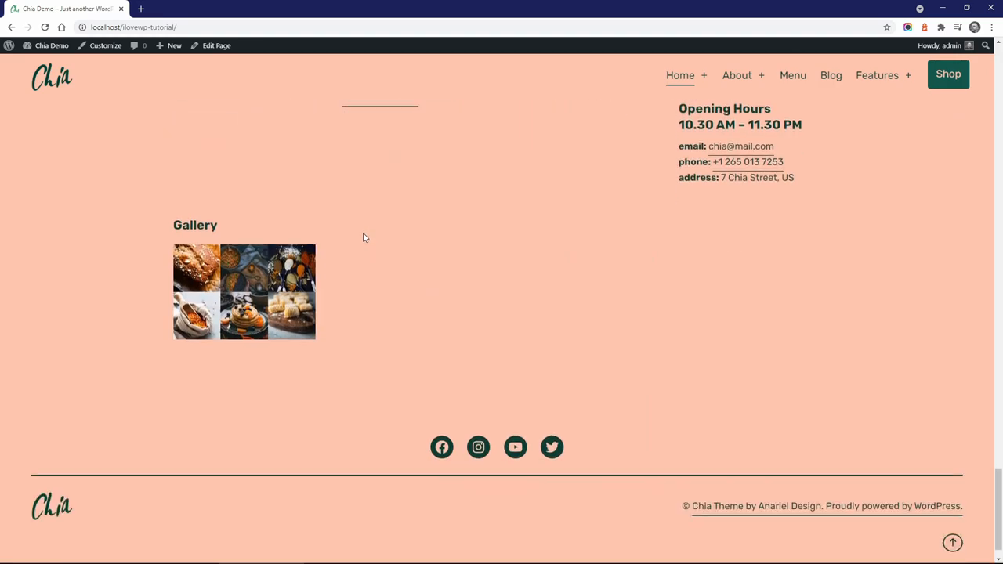
scroll(up, 3)
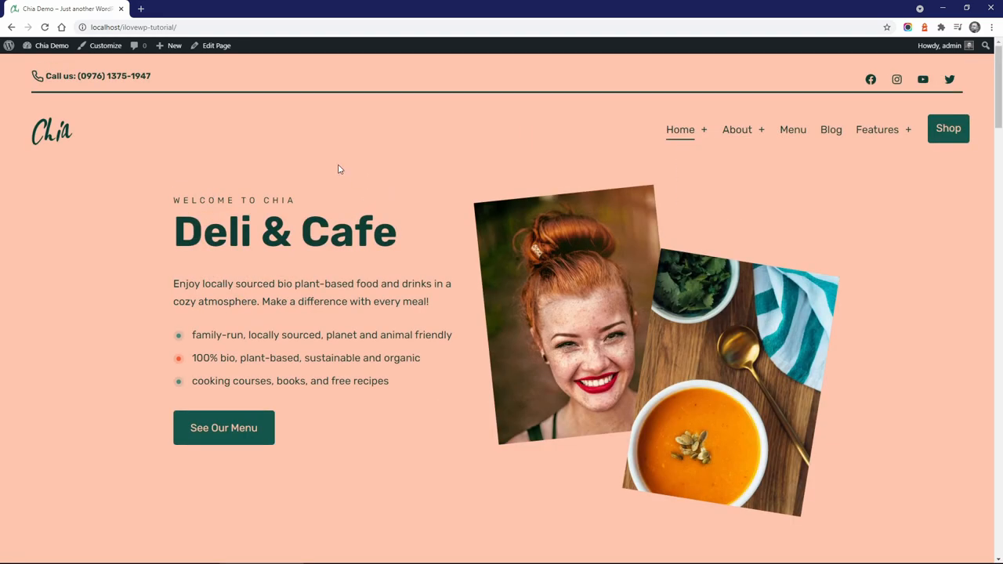
mouse_move(105, 46)
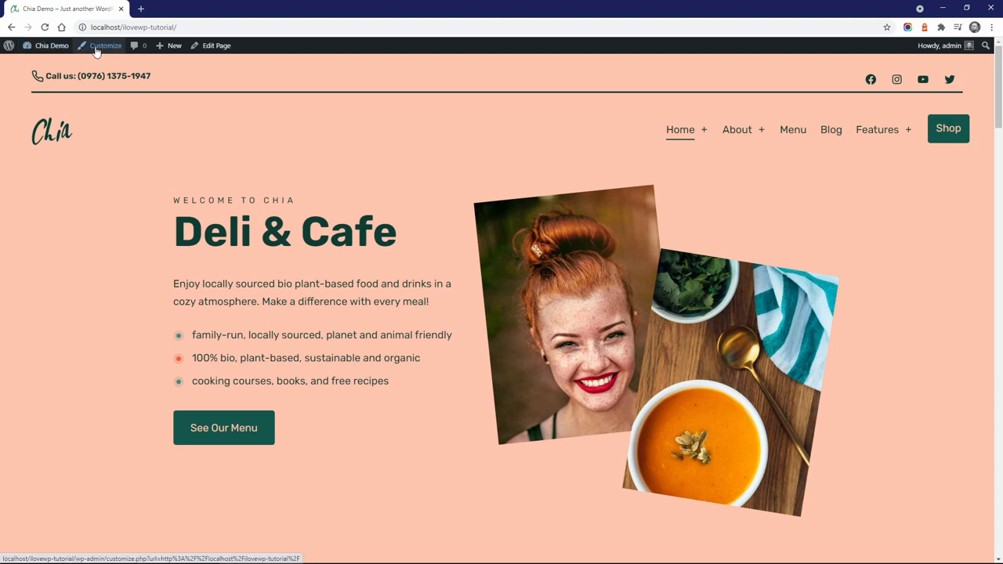
Step: In the Customizer's Site Identity, turn Display Site Title & Tagline on, then off again
click(105, 45)
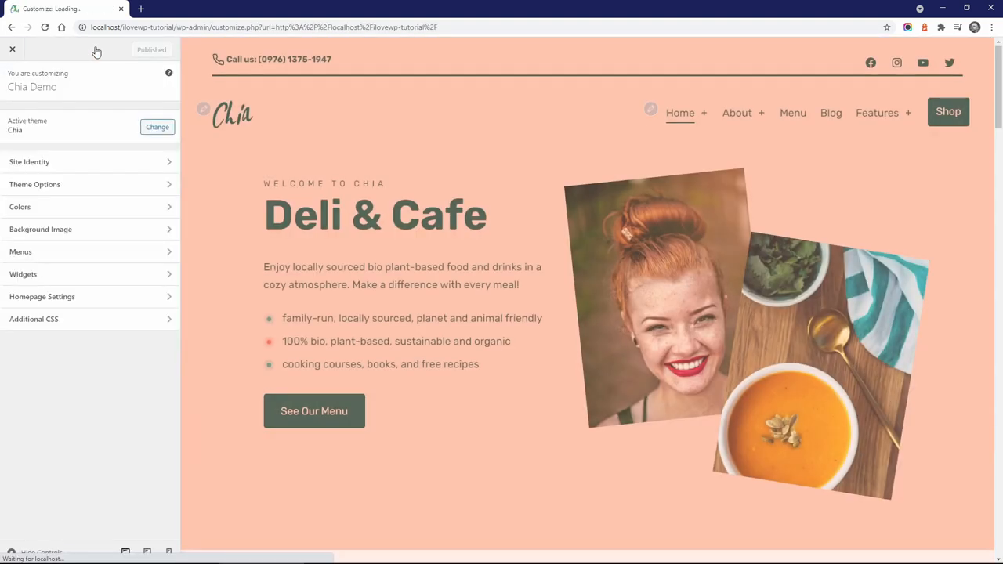
click(29, 161)
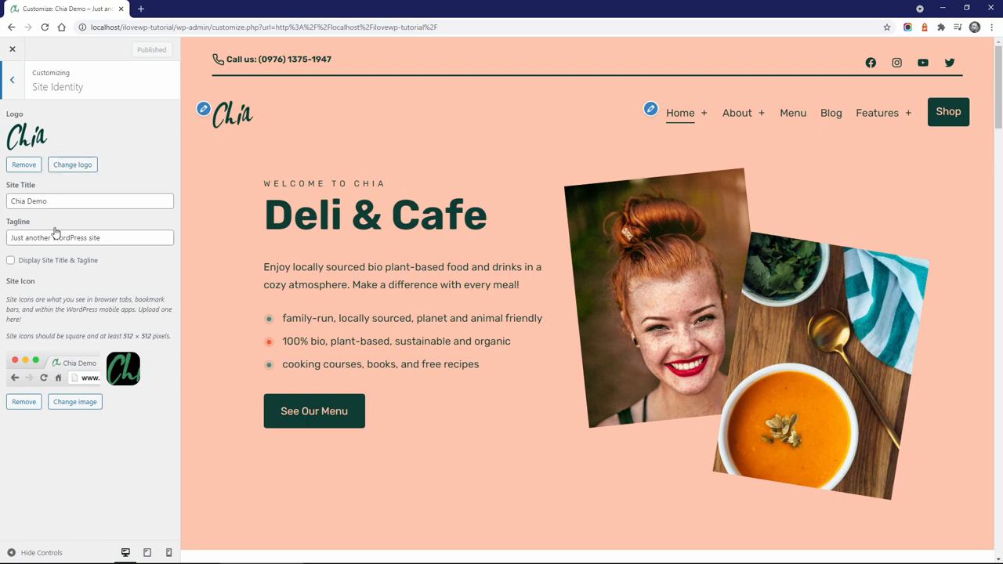
click(11, 260)
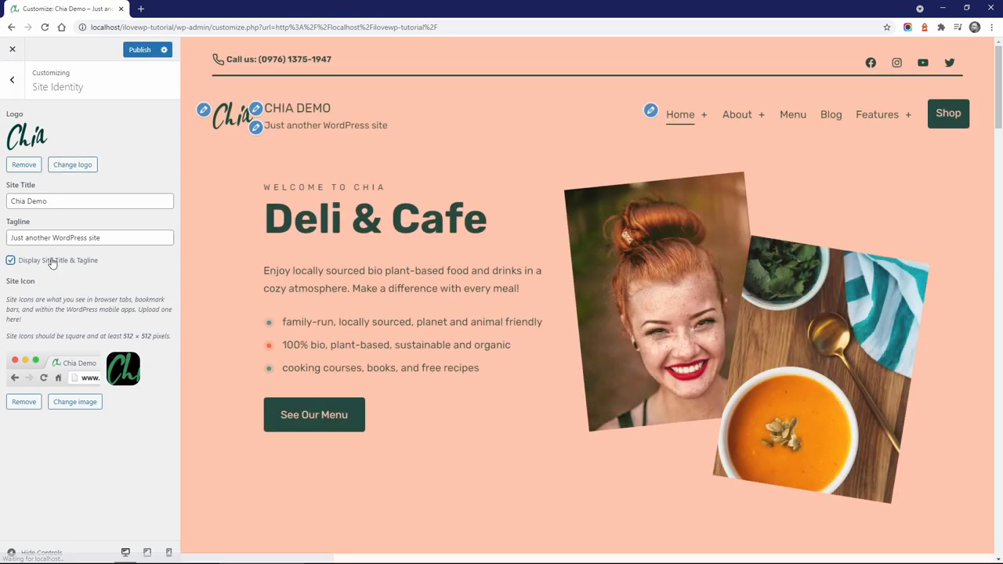
click(11, 261)
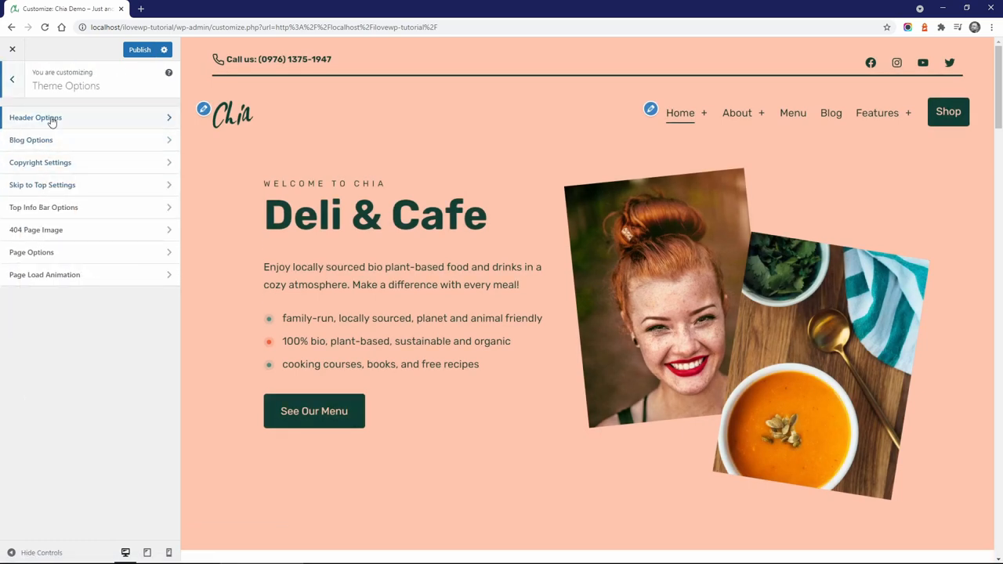
Step: Preview classic and centred sticky headers, then settle on the Boxed Header Sticky layout
click(36, 117)
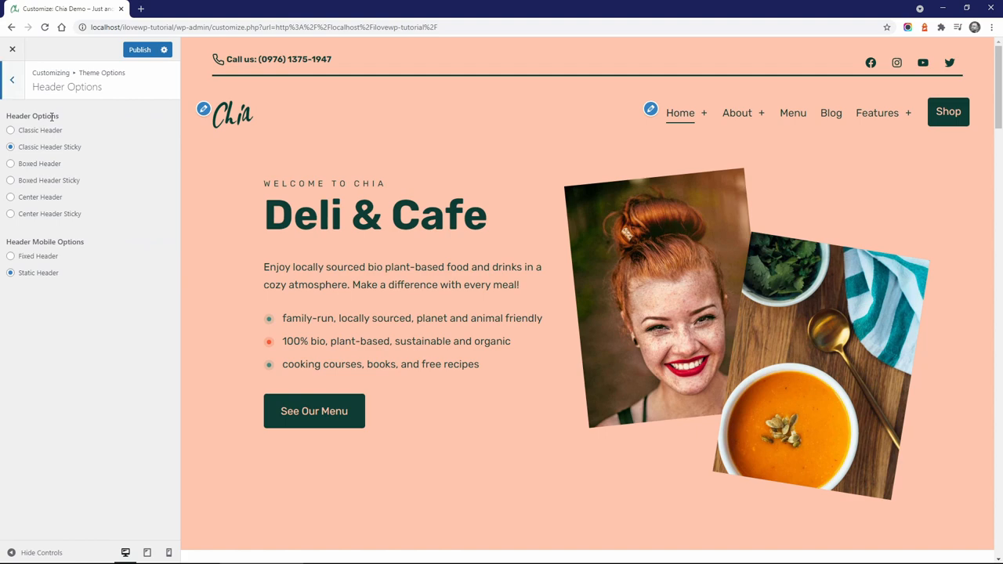
click(10, 130)
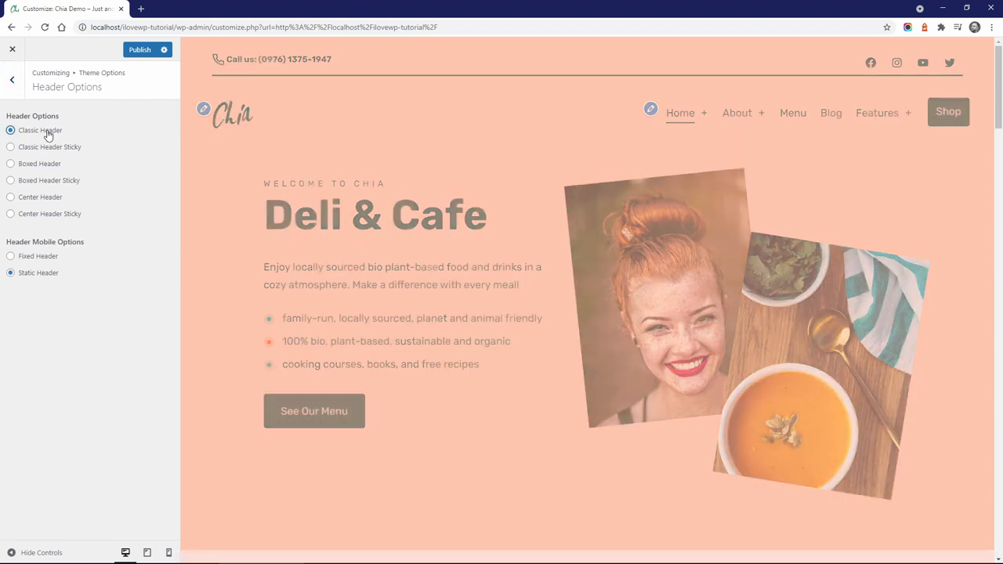
click(10, 213)
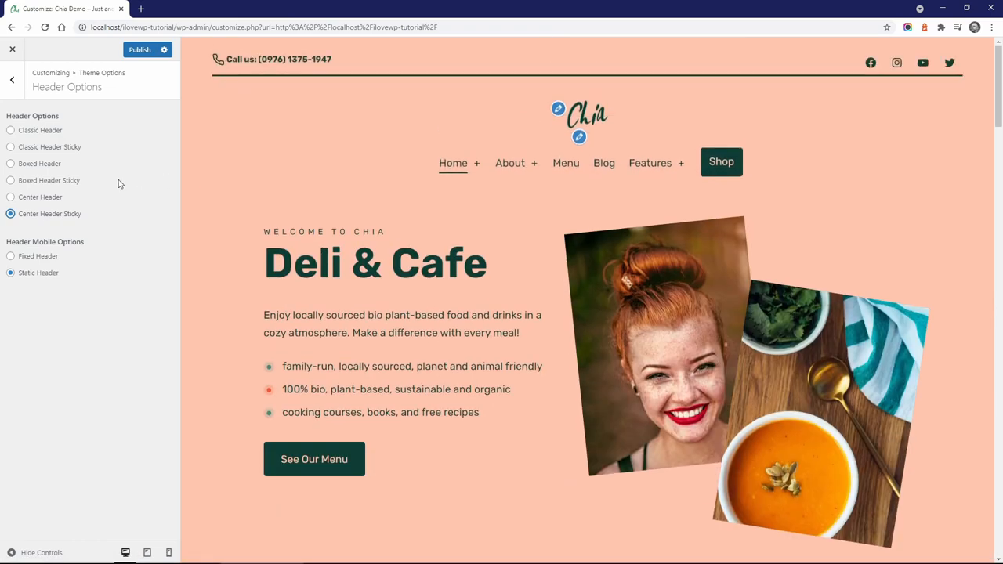
click(10, 180)
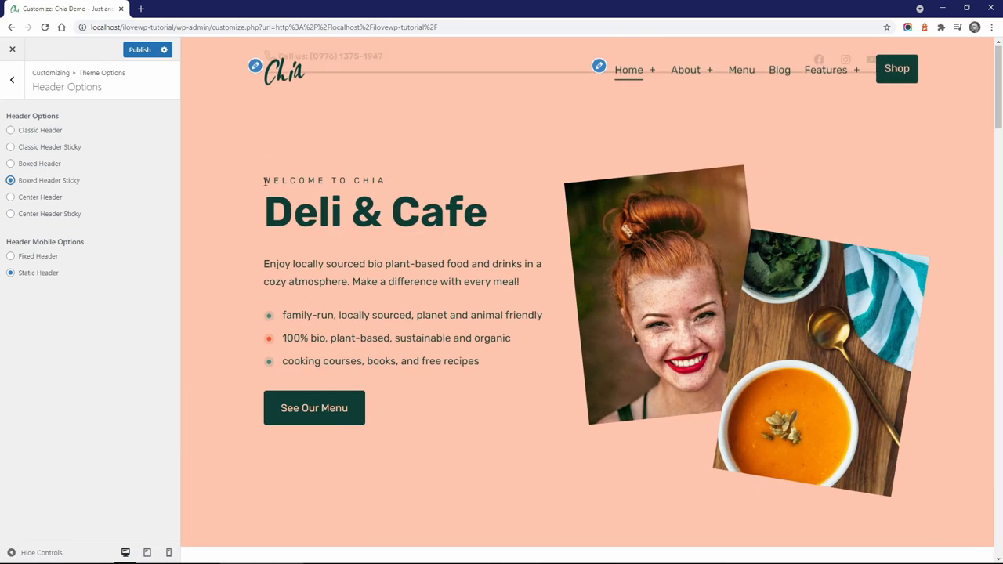
click(10, 147)
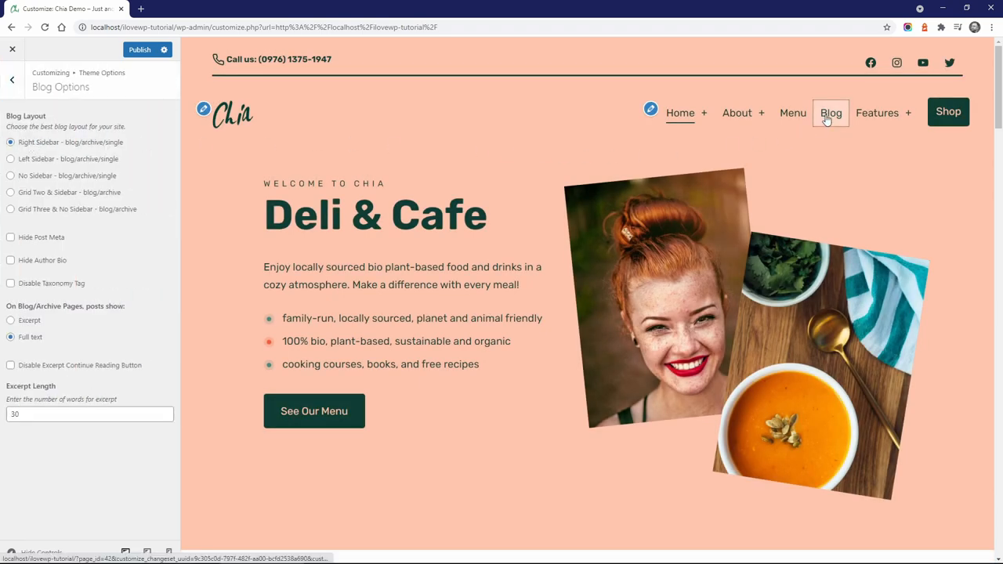
Step: Preview the blog with Left Sidebar, Grid Two & Sidebar, then Right Sidebar layouts
click(831, 112)
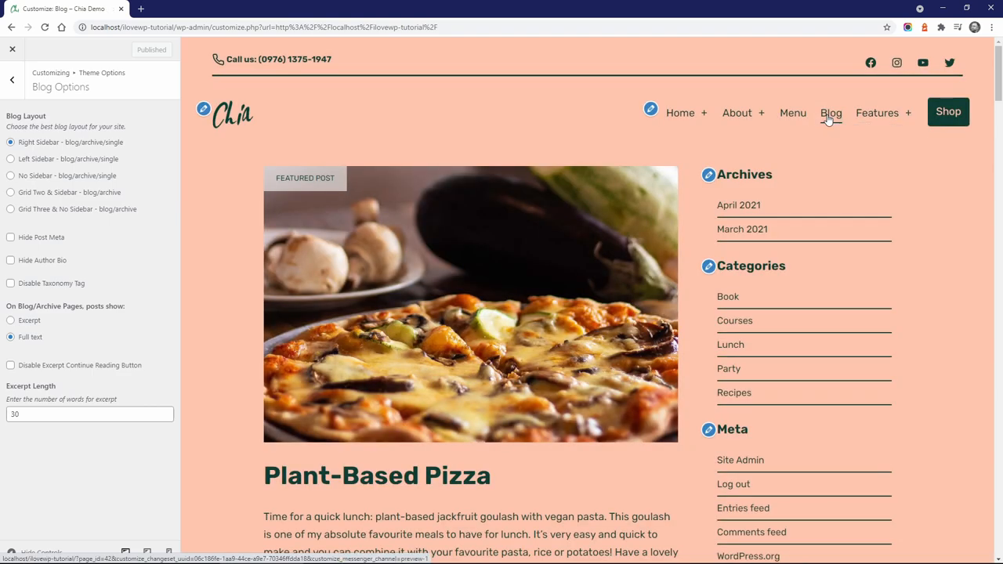
click(11, 159)
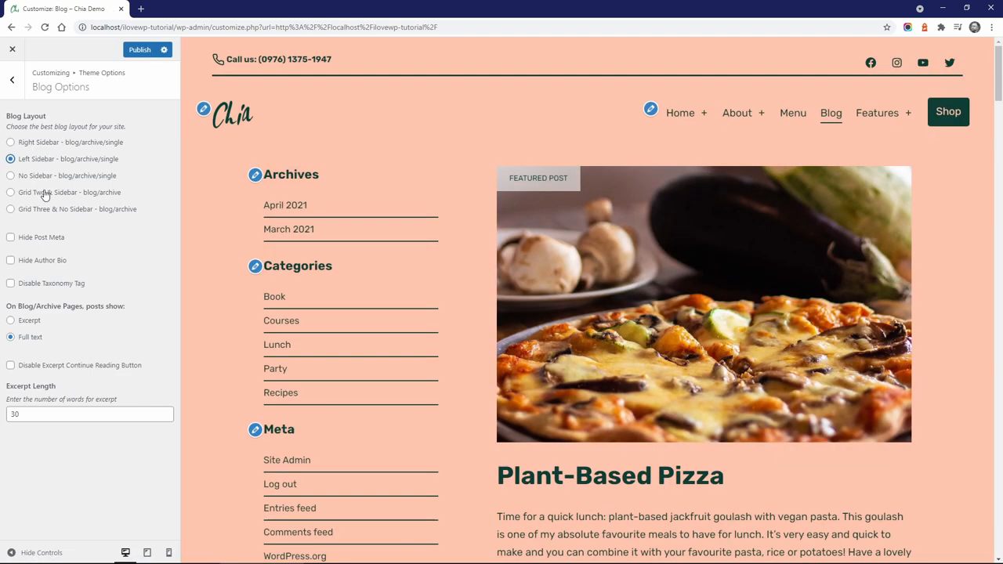
click(10, 192)
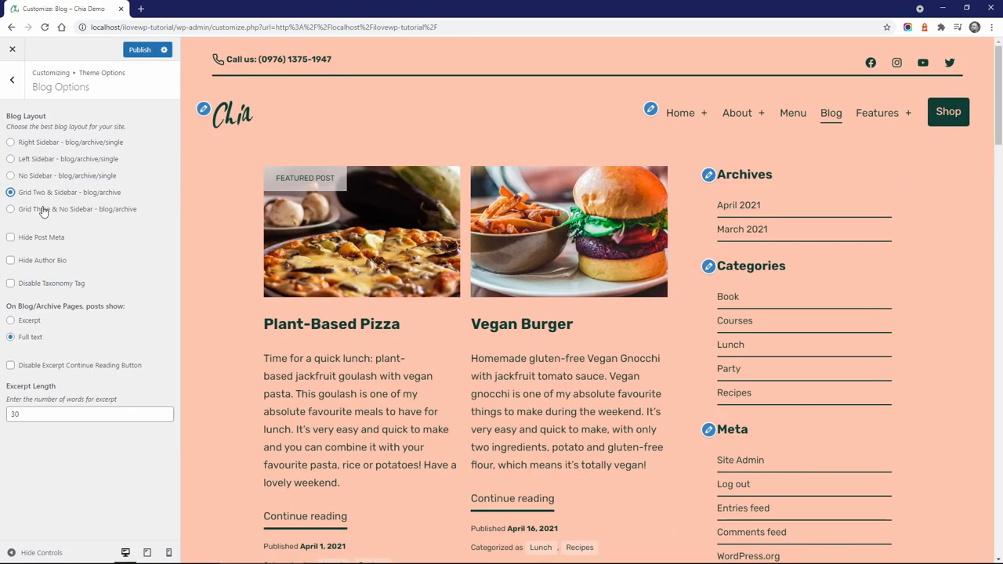
click(11, 208)
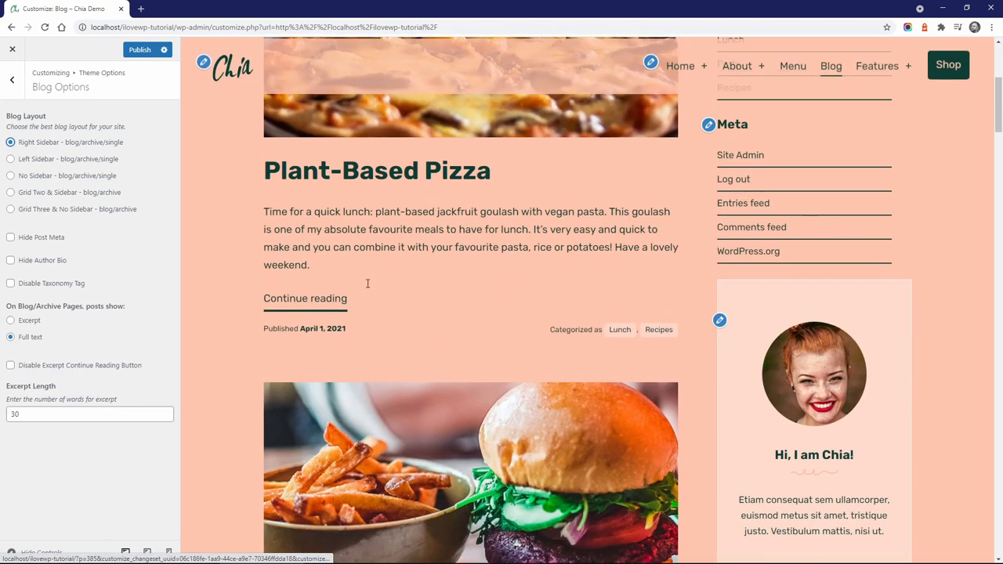
Step: Toggle Hide Post Meta on and off, and hide the author bio
scroll(down, 3)
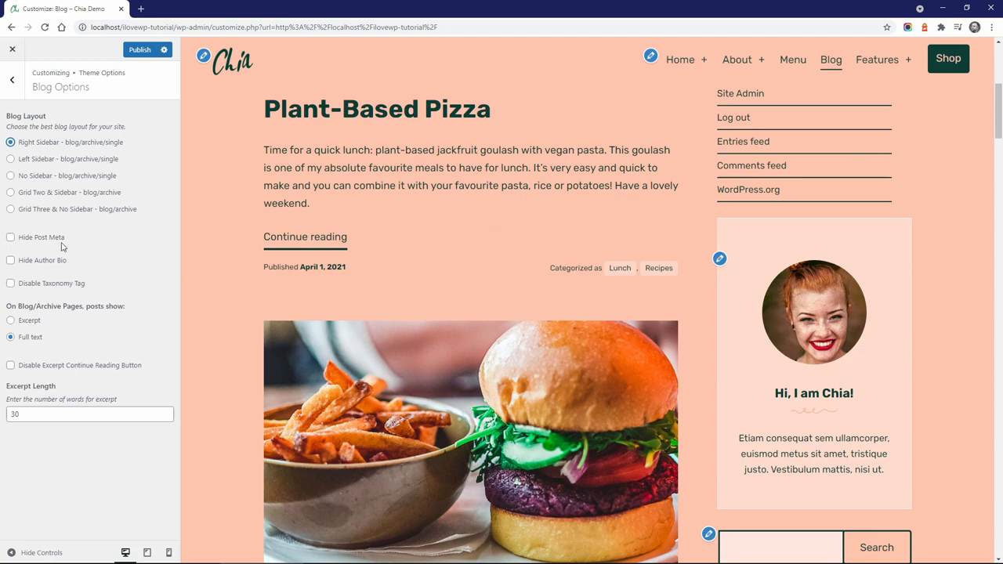
click(11, 237)
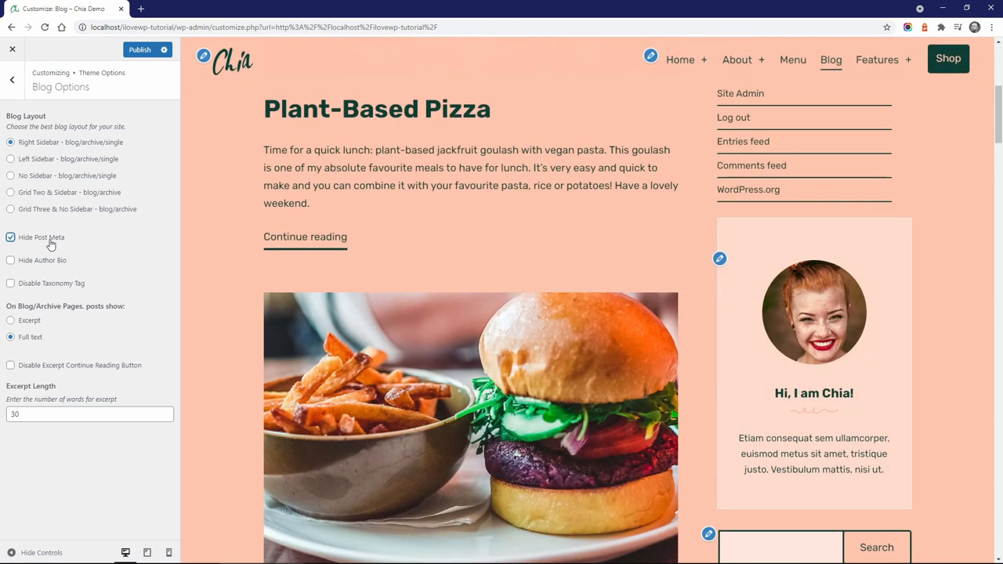
click(11, 237)
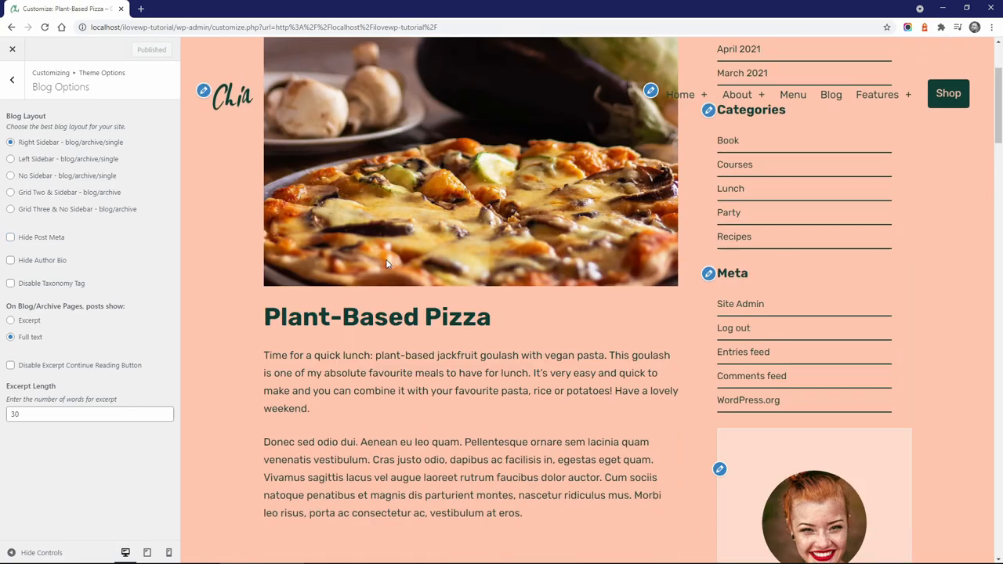
scroll(down, 3)
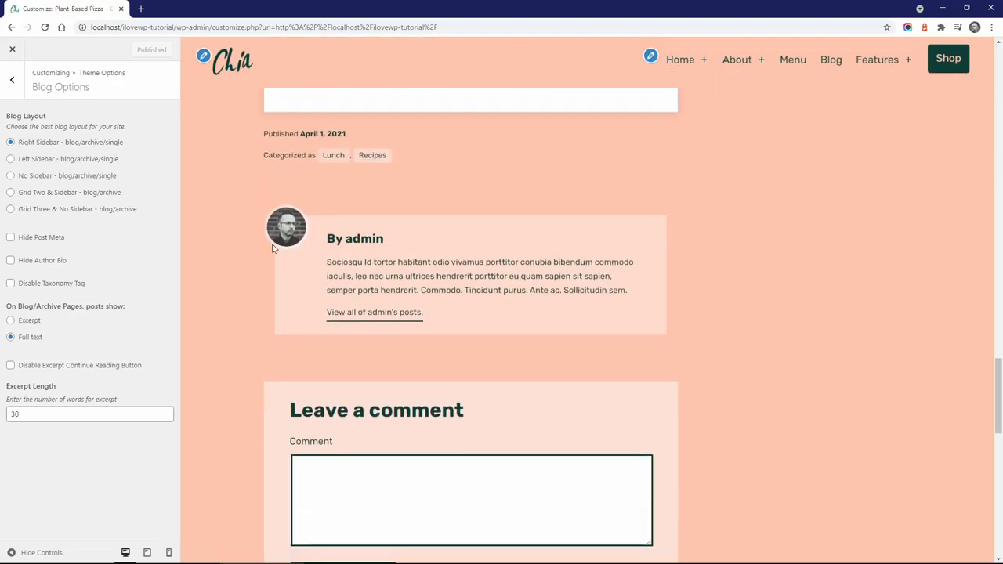
click(10, 260)
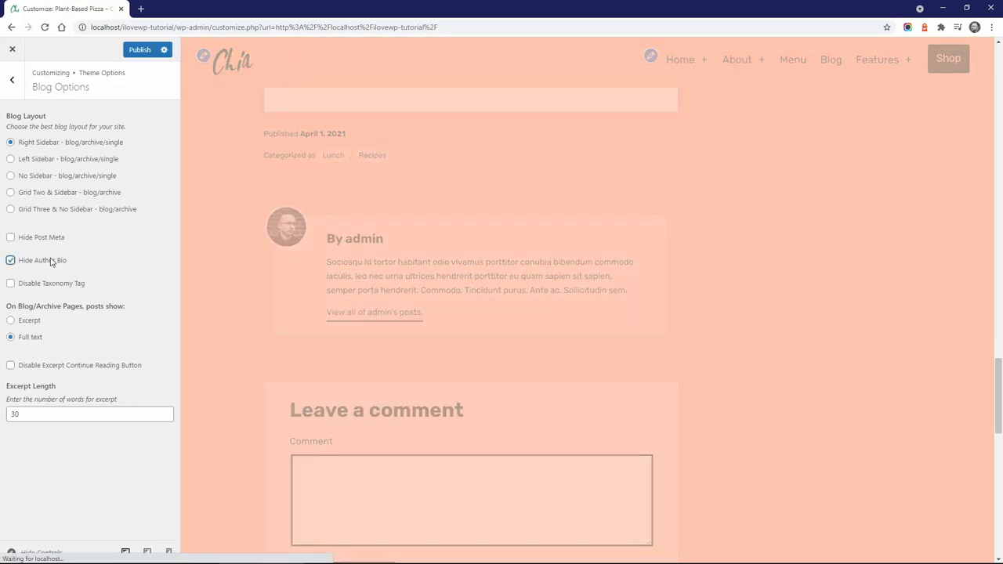
click(10, 259)
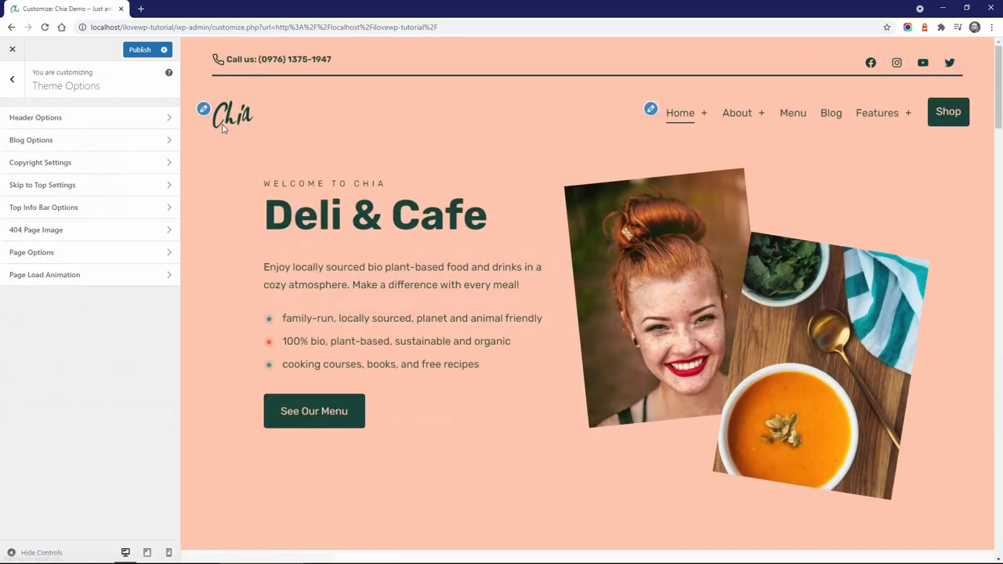
Step: Enable To Top text on the skip-to-top button and review the Top Info Bar settings
click(40, 162)
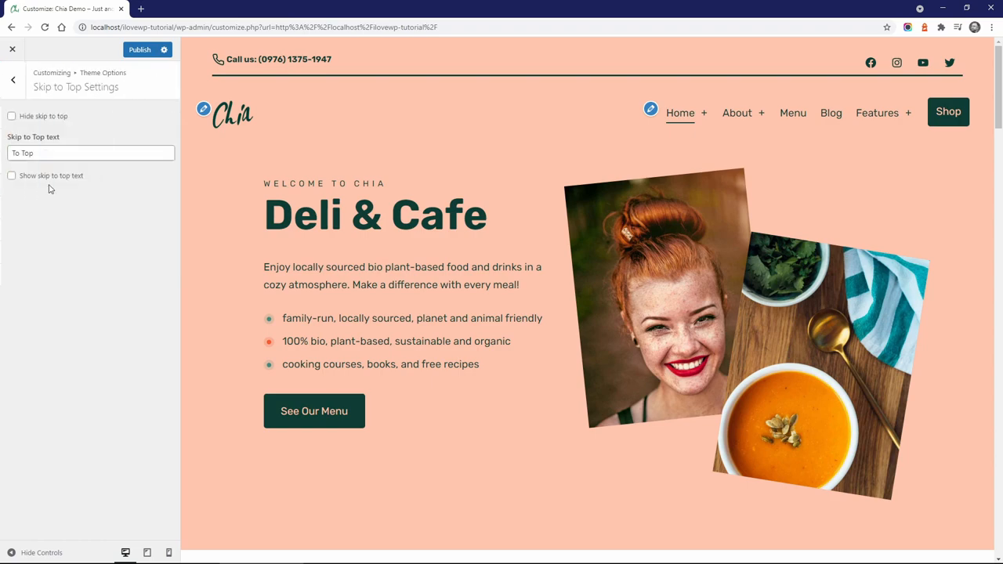
scroll(down, 3)
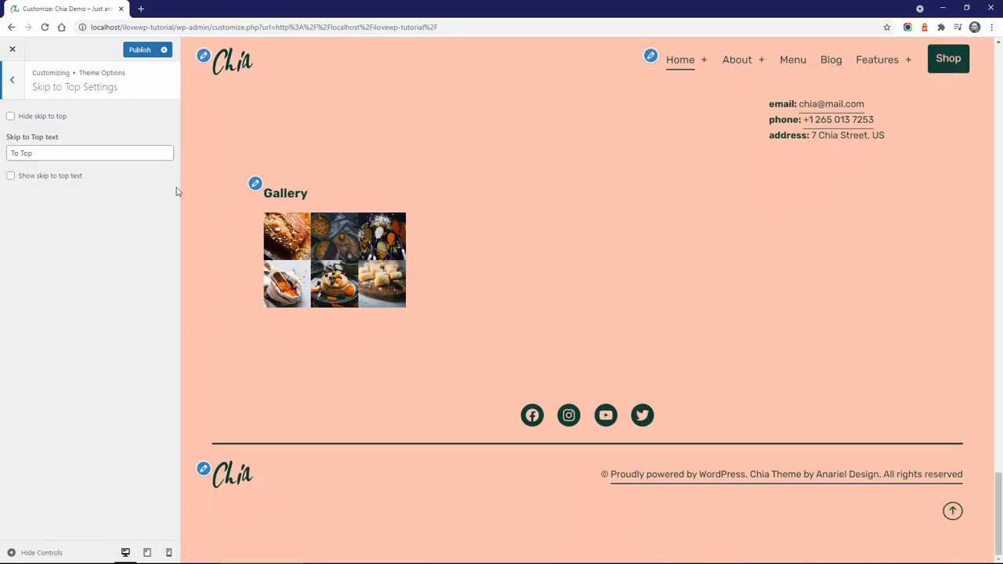
click(11, 175)
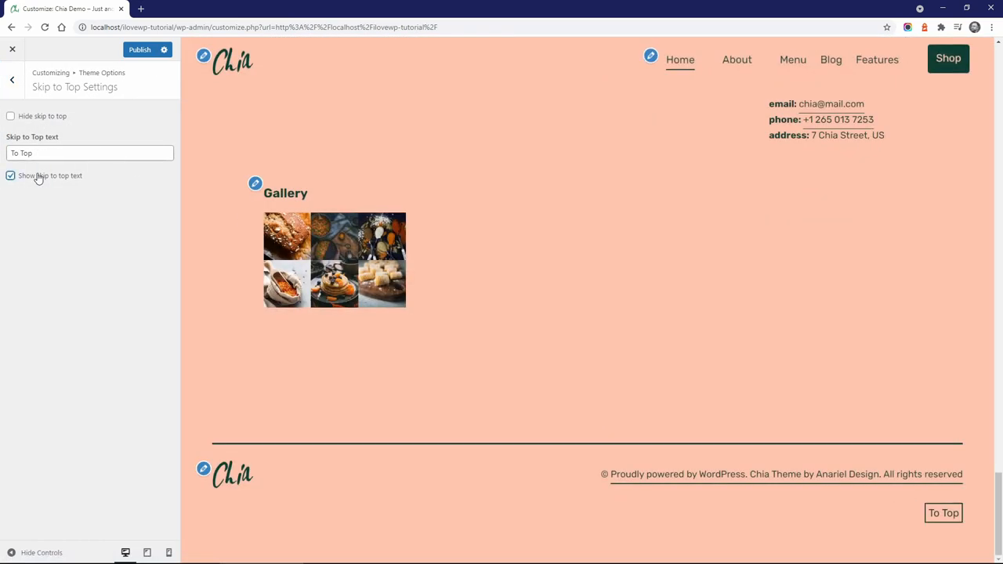
click(12, 79)
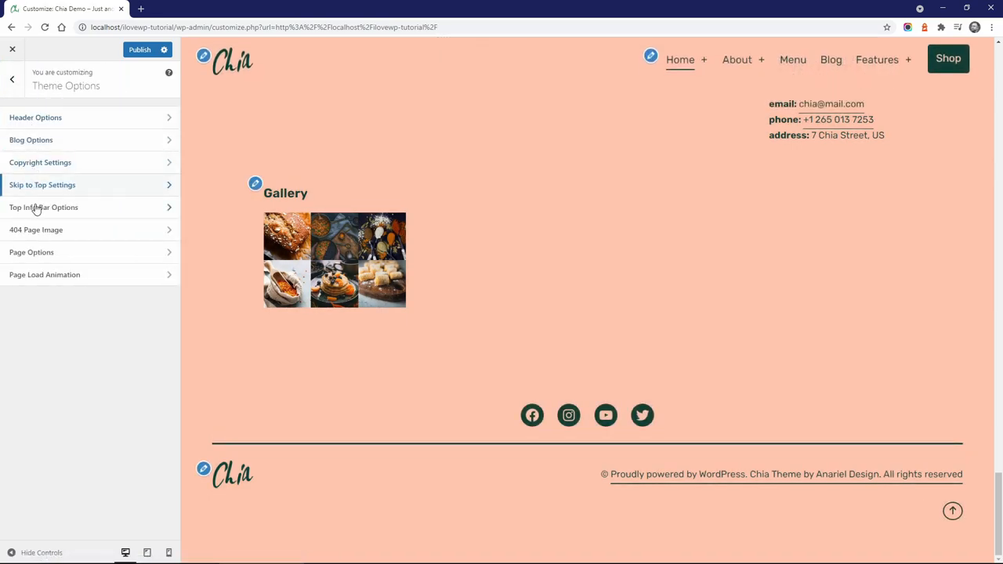
click(43, 207)
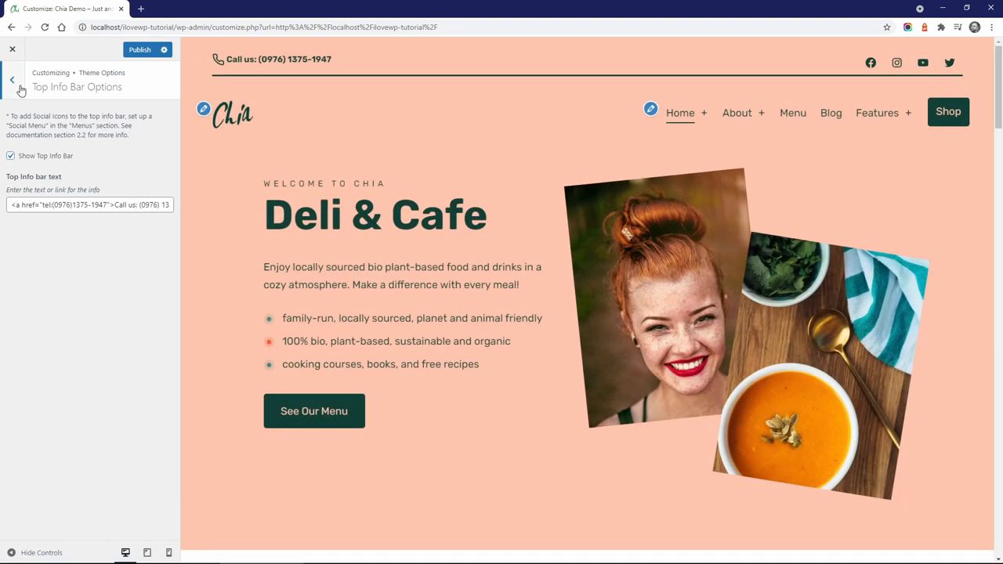
click(12, 79)
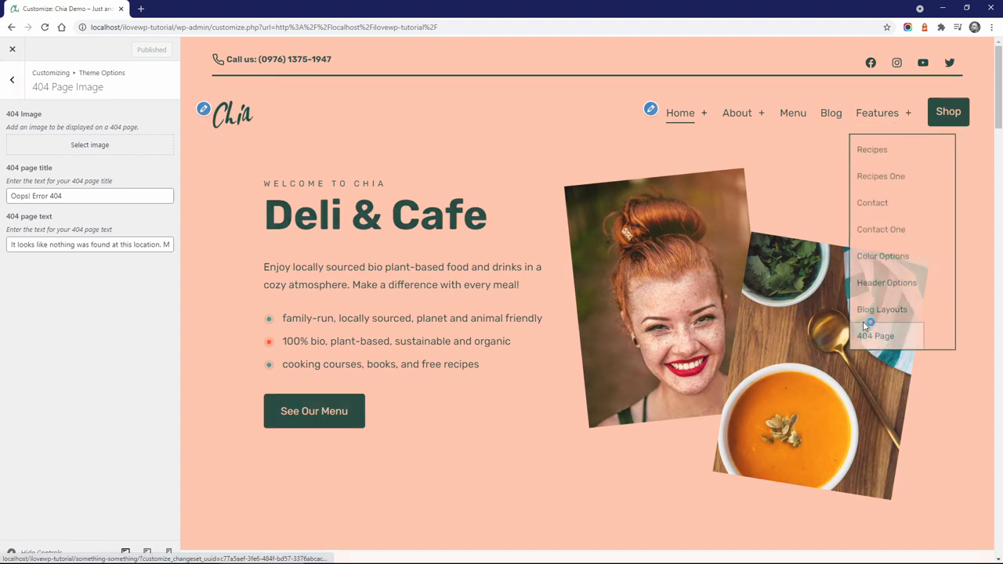
Step: Pick the soup photo from the Media Library as the 404 page image
click(89, 145)
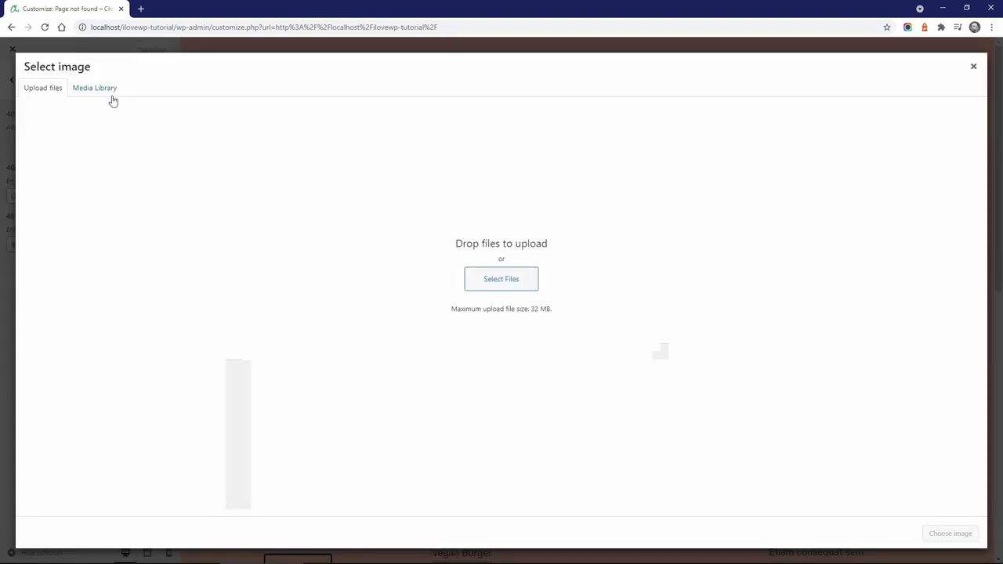
click(94, 87)
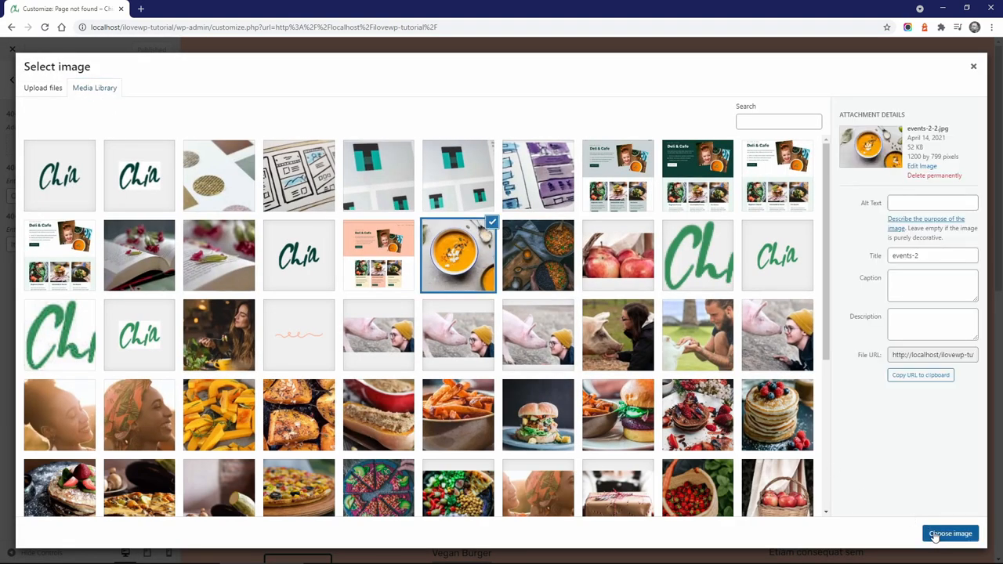
click(950, 533)
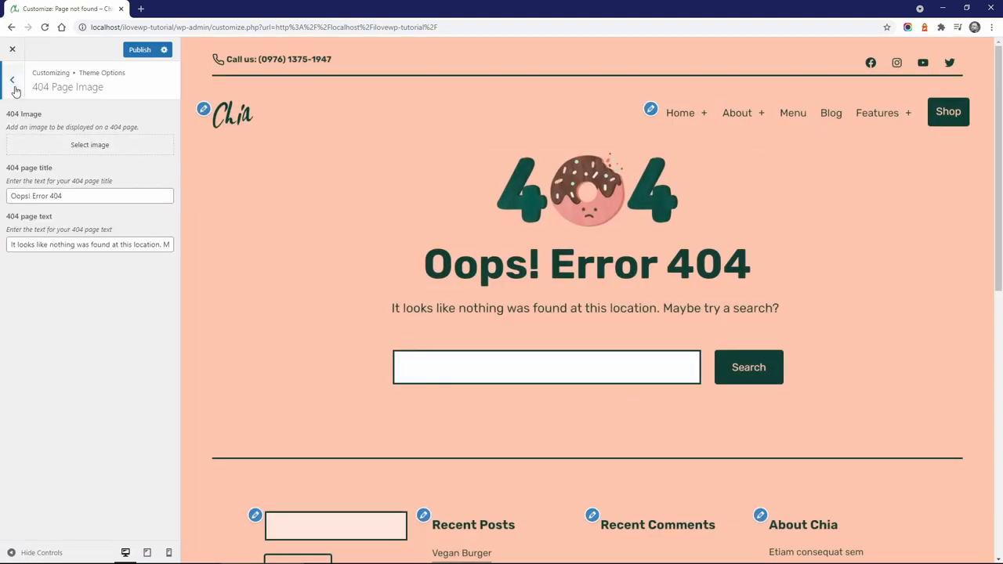
click(12, 79)
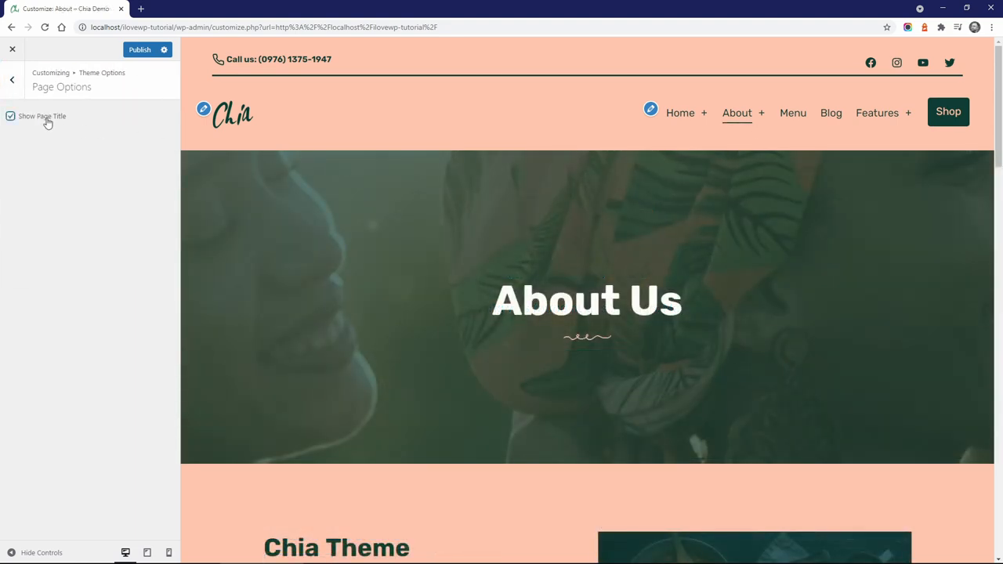
Step: Toggle Show Page Title on and off for the About page, then publish
click(11, 116)
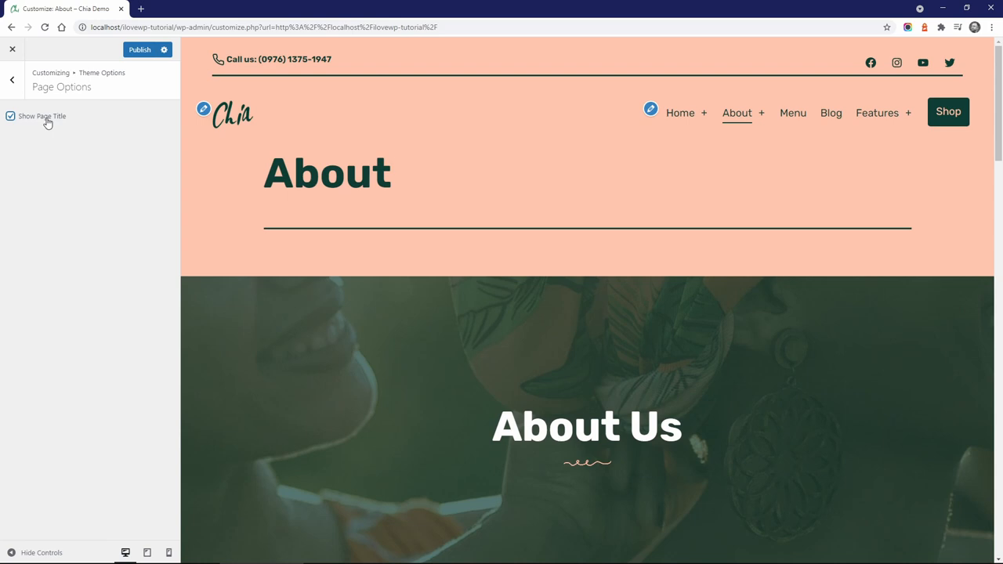
click(11, 116)
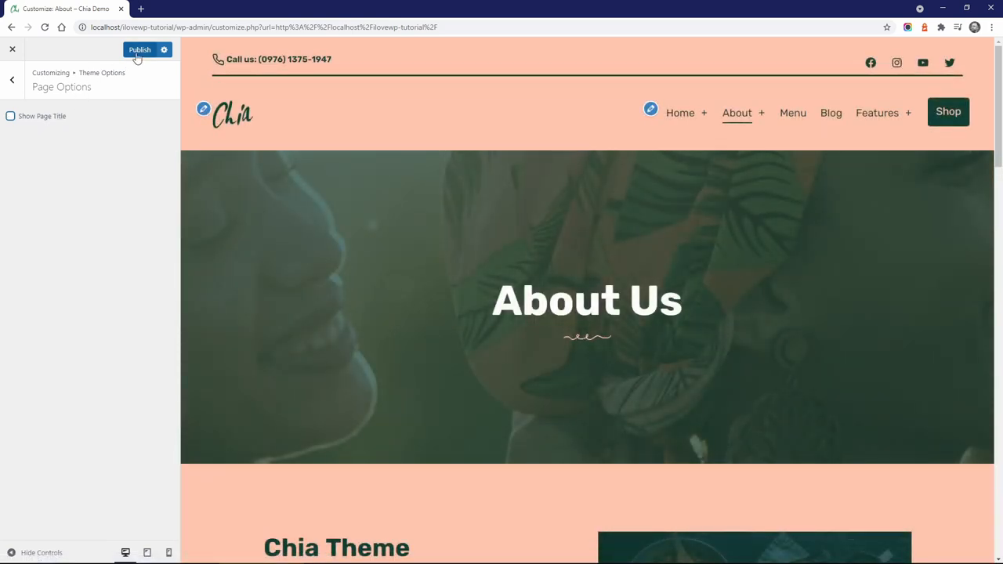
click(13, 79)
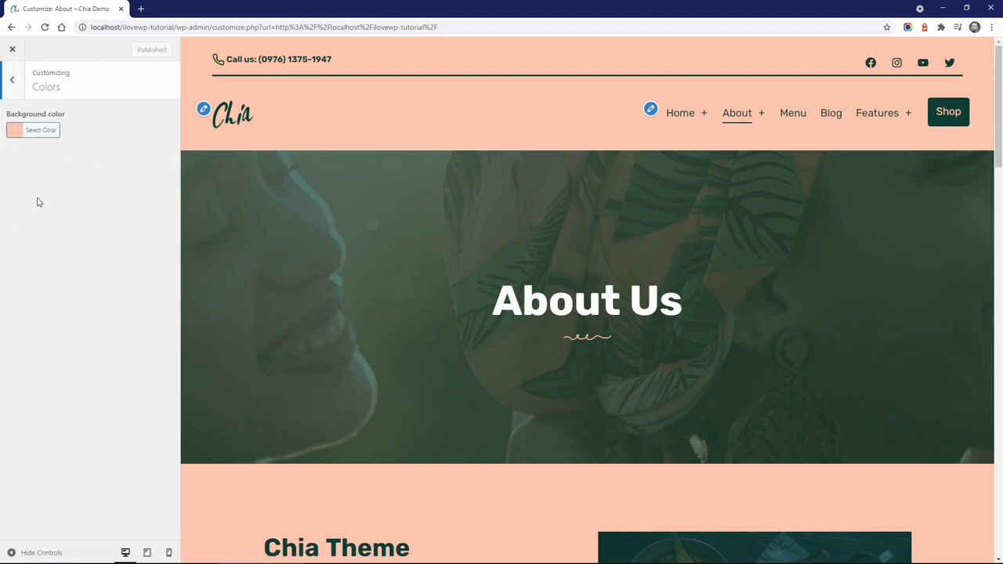
Step: Set the Background color to the pale cream swatch #fceecf
click(41, 130)
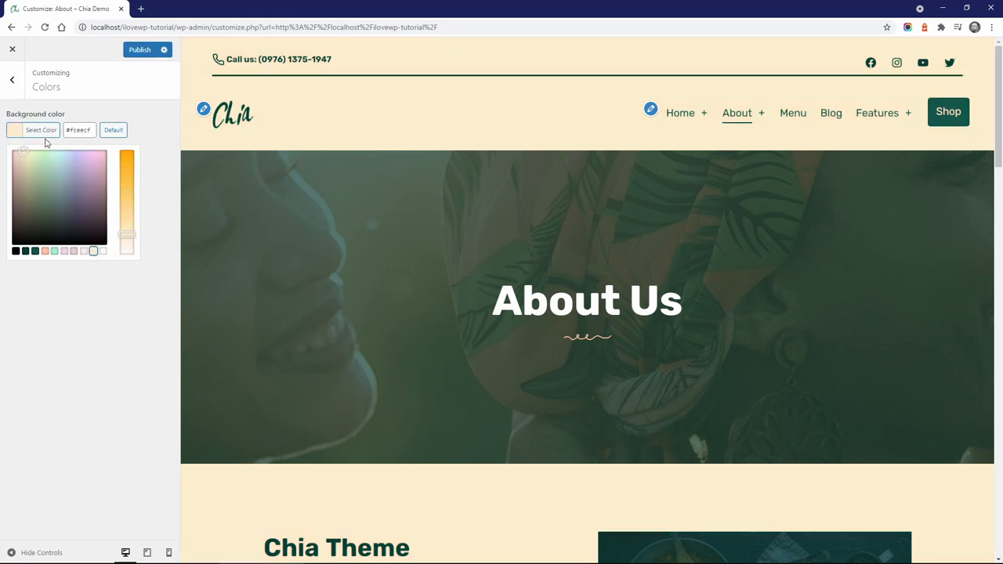
click(139, 49)
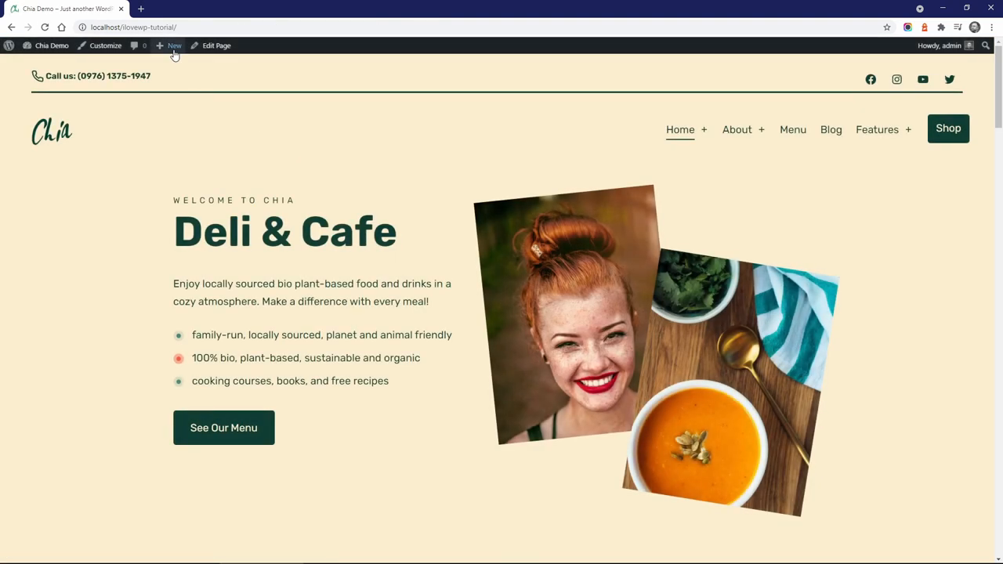
Step: Publish the empty 'My New Page', view it live, and return to its editor
click(163, 91)
text(My New P)
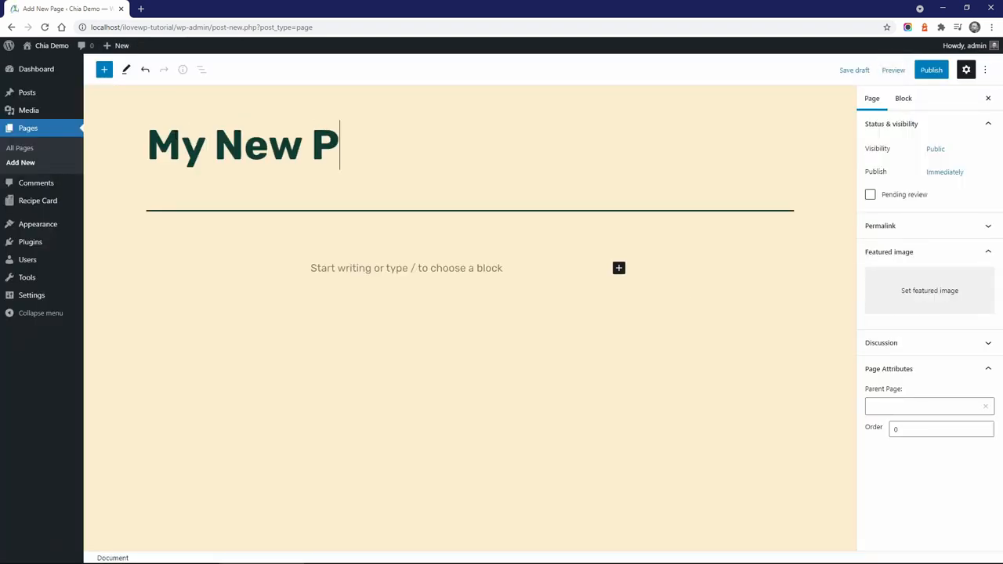
click(931, 70)
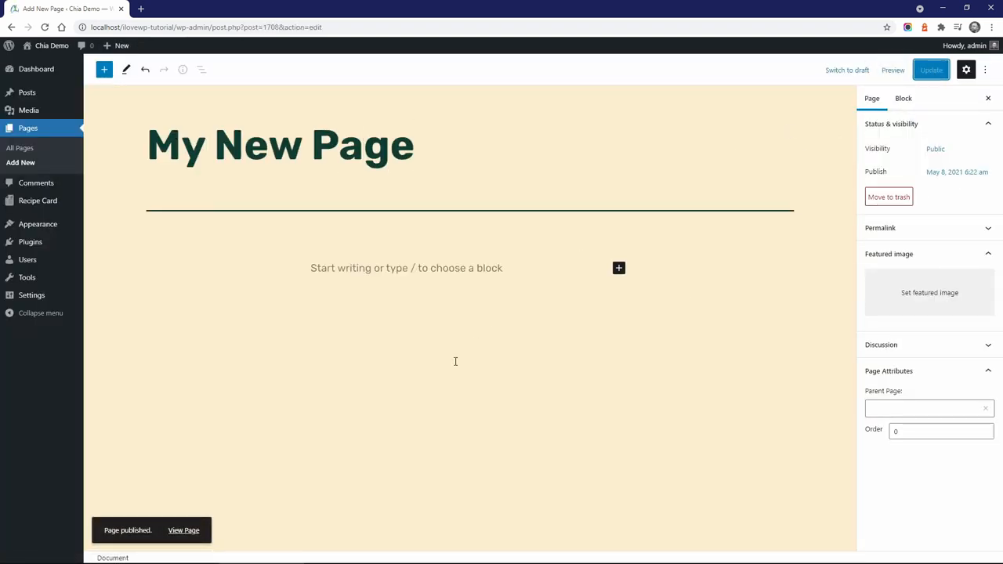
click(184, 531)
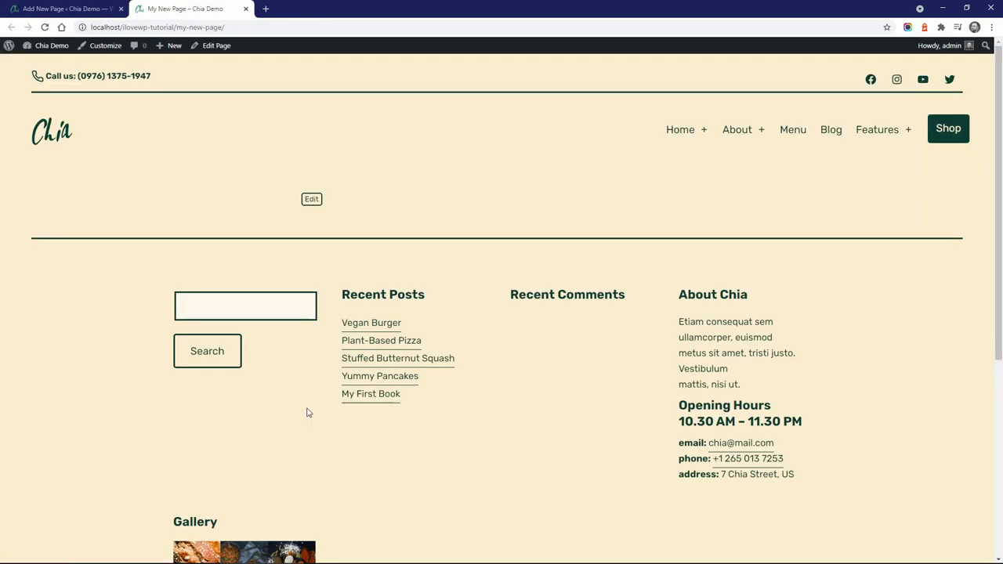
click(311, 198)
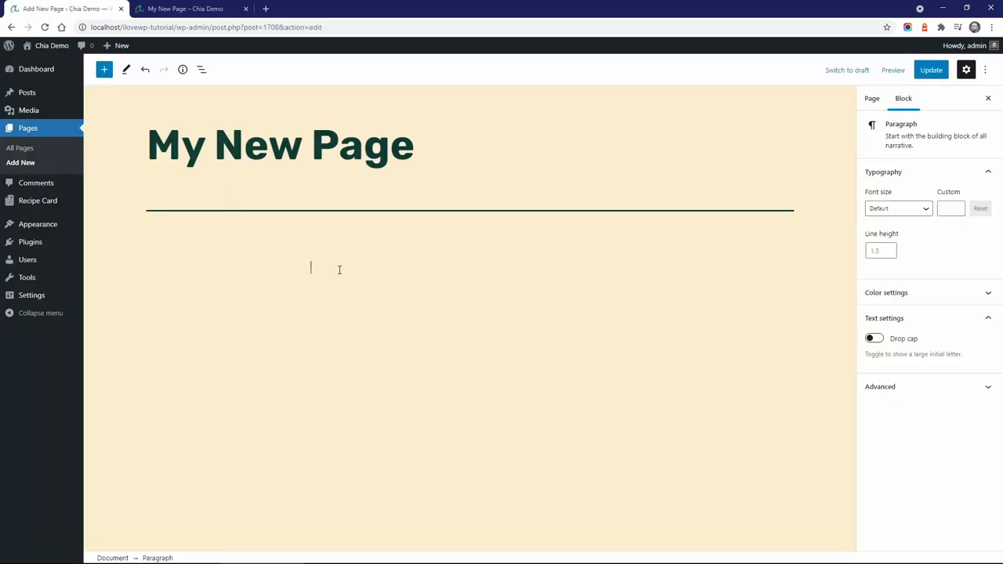
Step: Make 'Welcome to My New Page' an H1 heading and update the page
text(Welcome to My New Page)
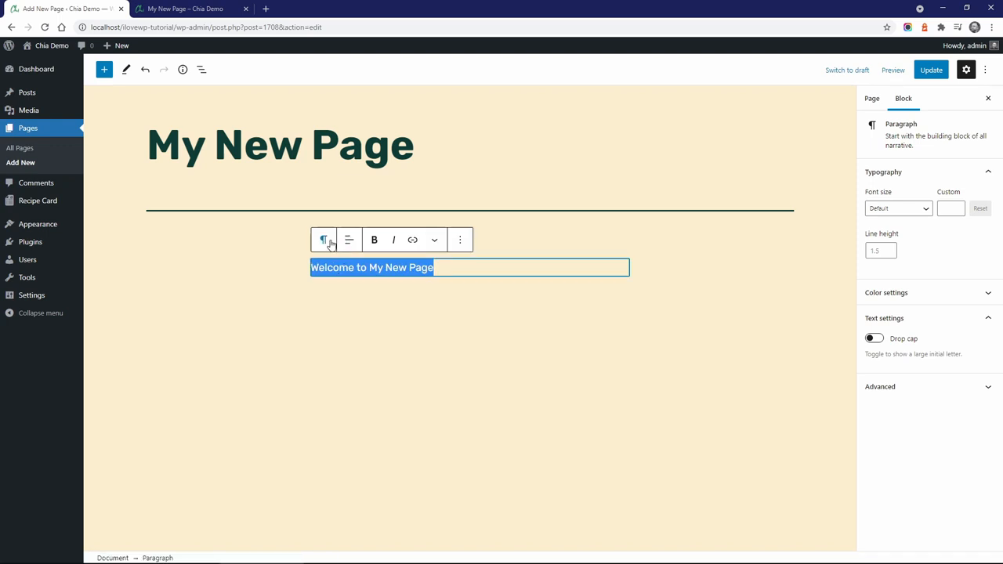
click(324, 240)
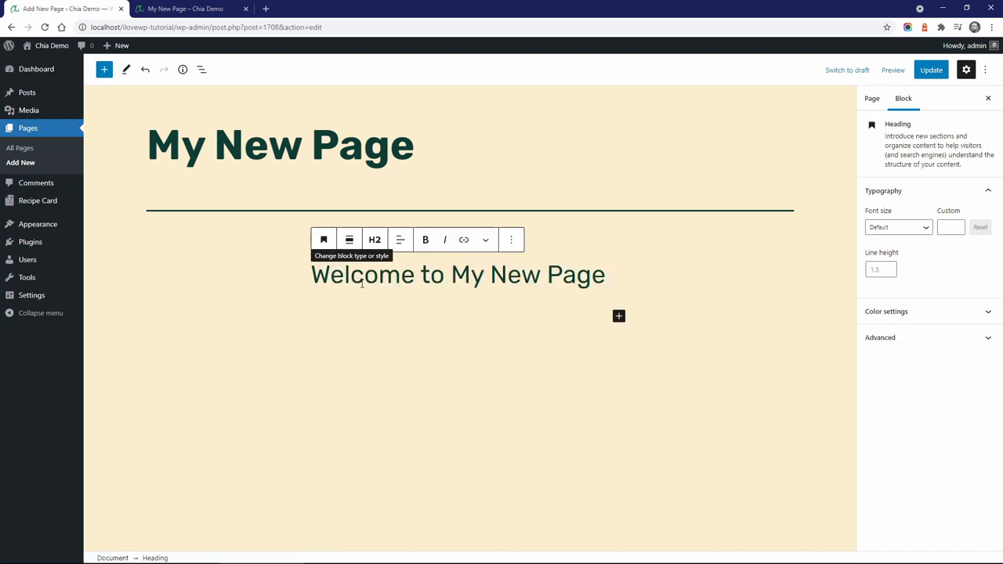
click(375, 240)
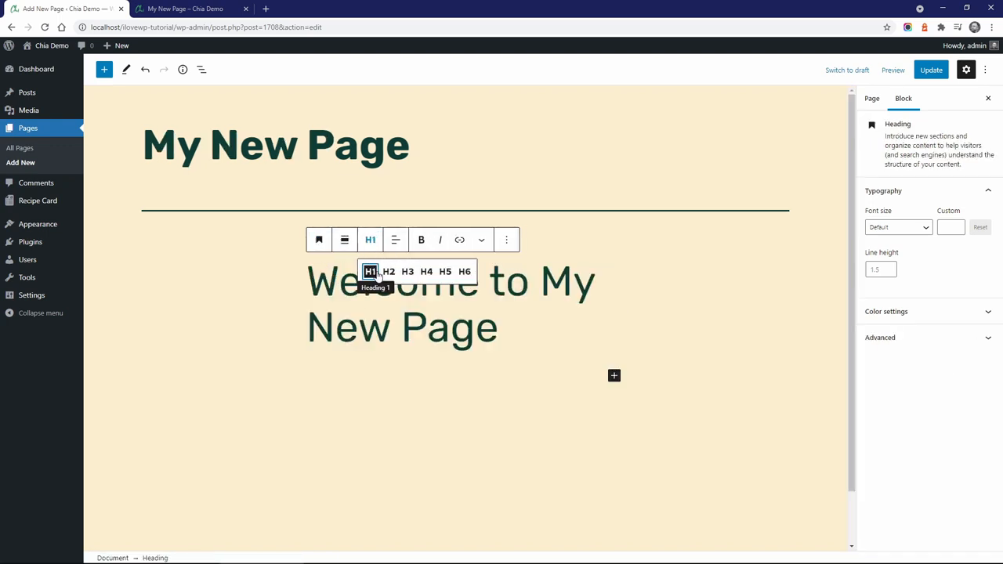
click(931, 70)
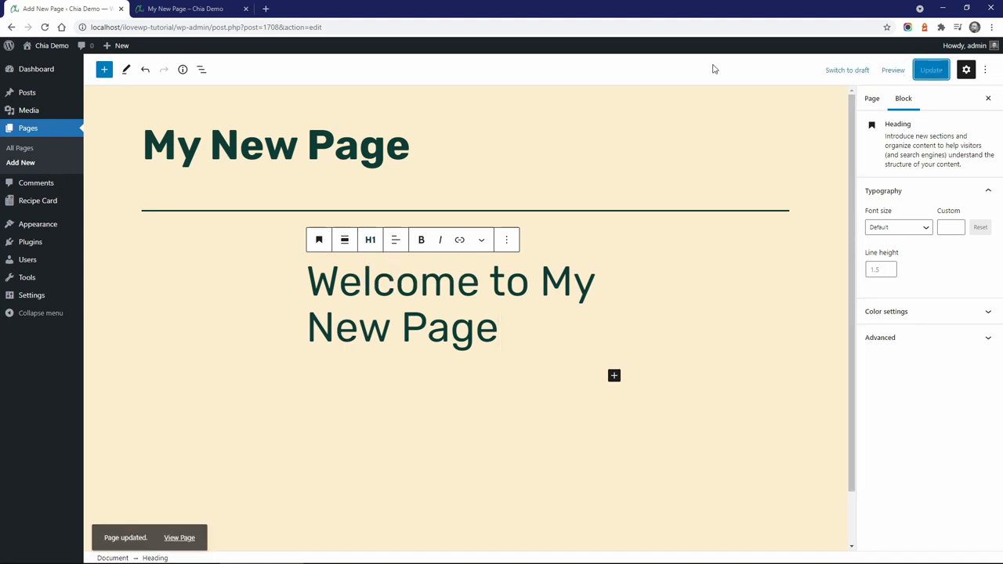
click(184, 9)
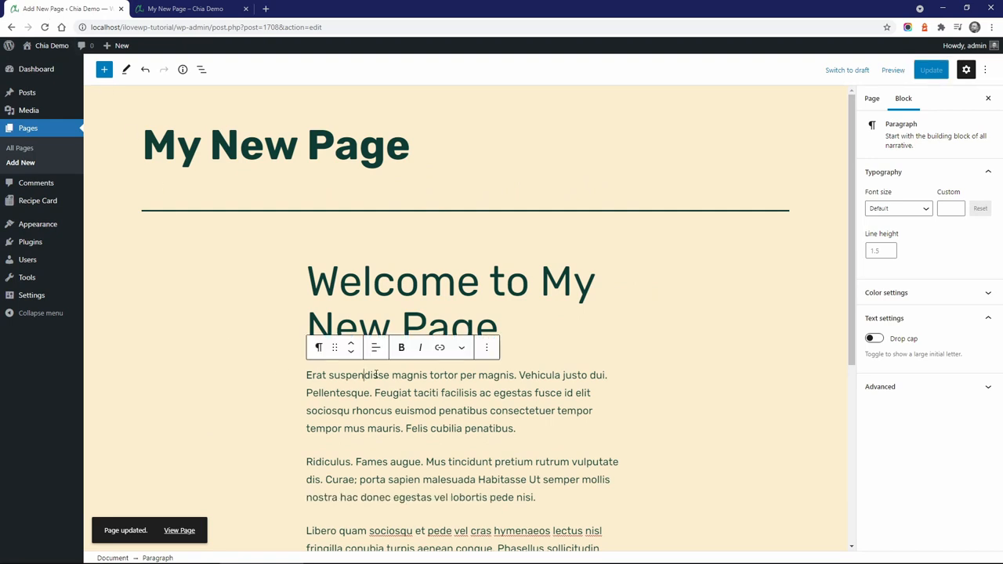
Step: Set the welcome heading's font size to Extra large, update, and view it live
click(897, 208)
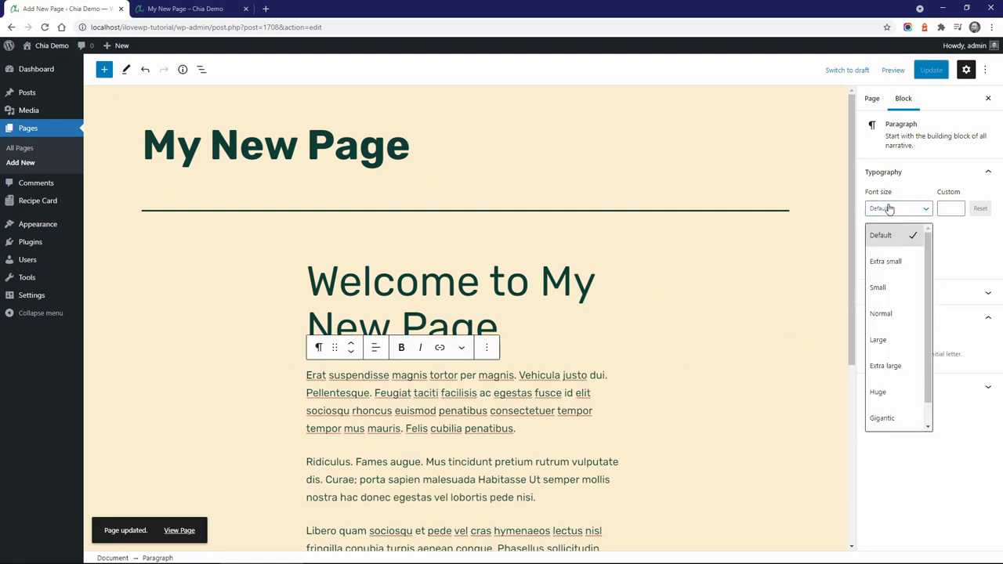
click(878, 287)
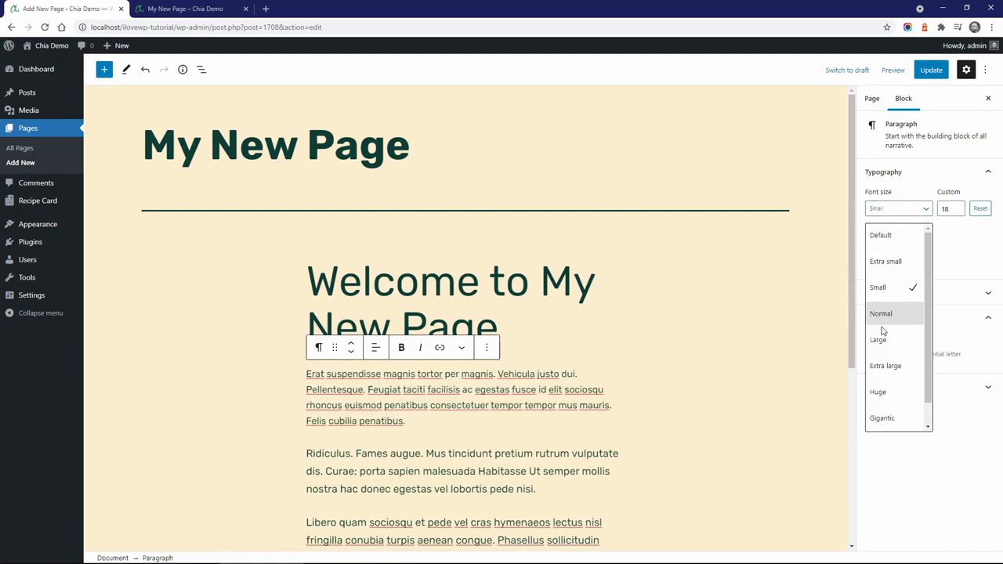
click(878, 340)
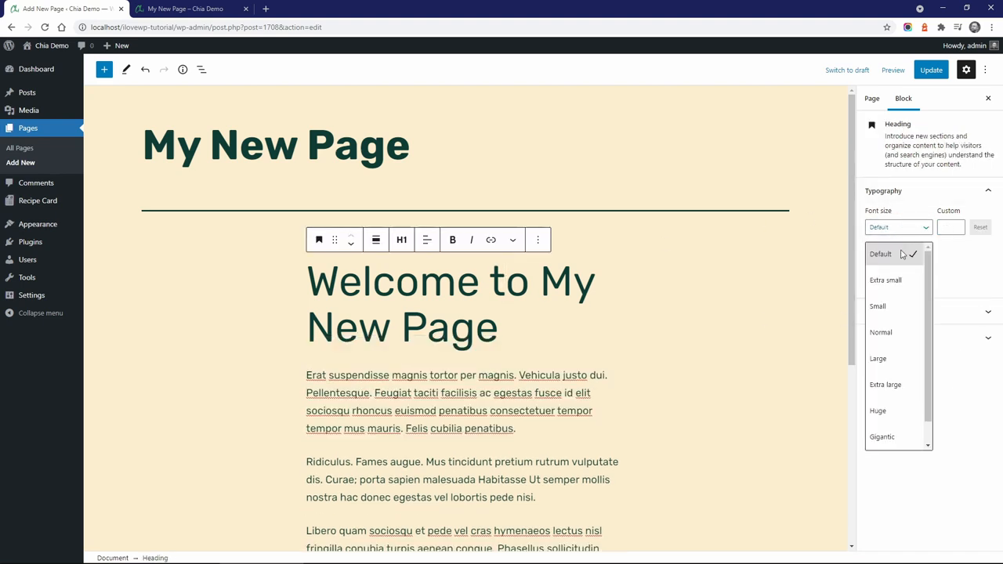
click(877, 358)
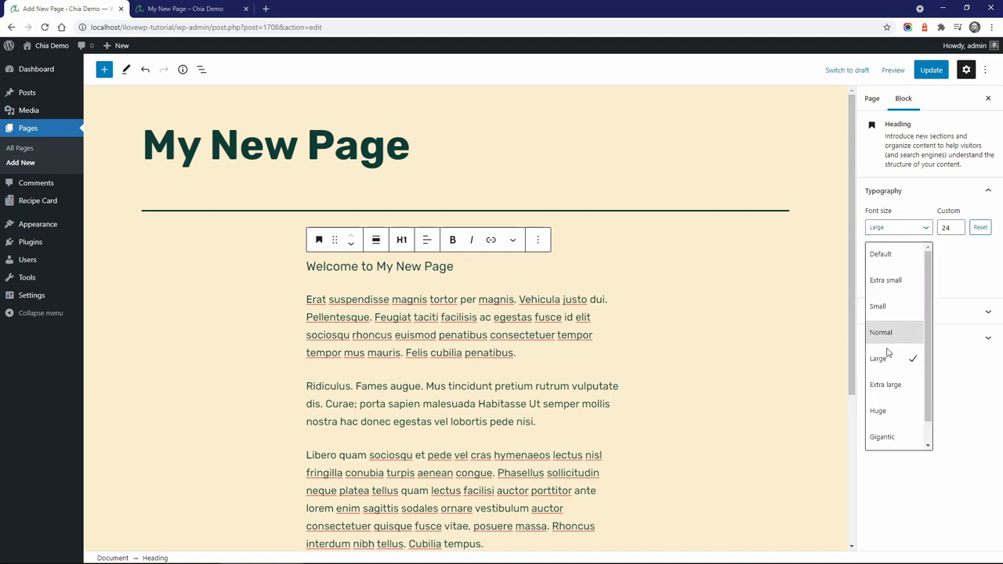
click(878, 411)
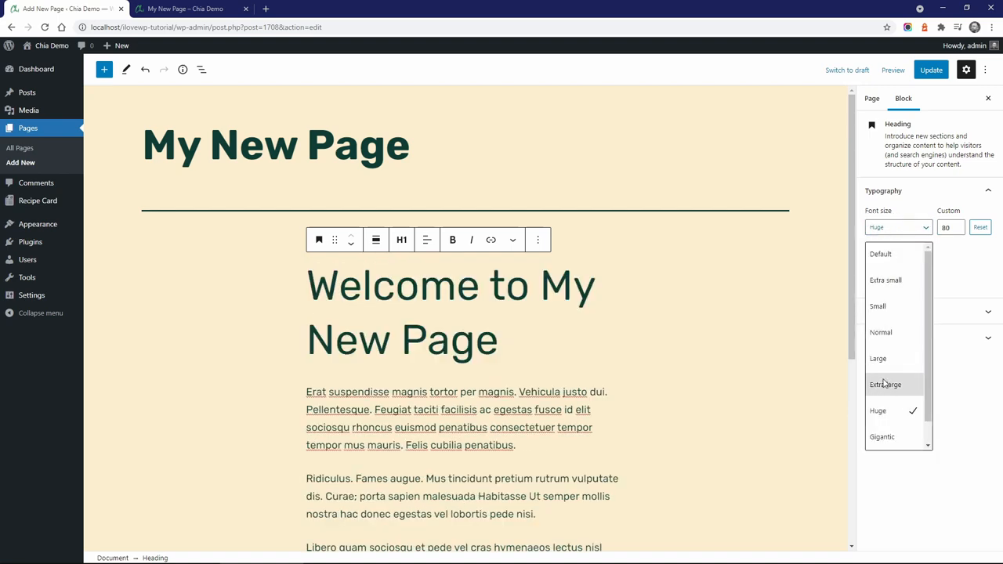
click(885, 384)
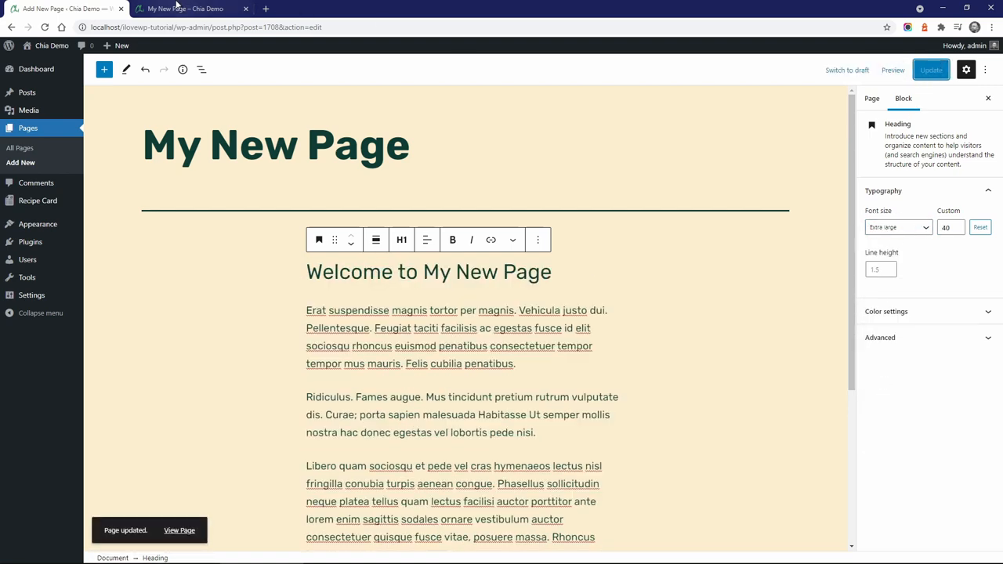
click(185, 9)
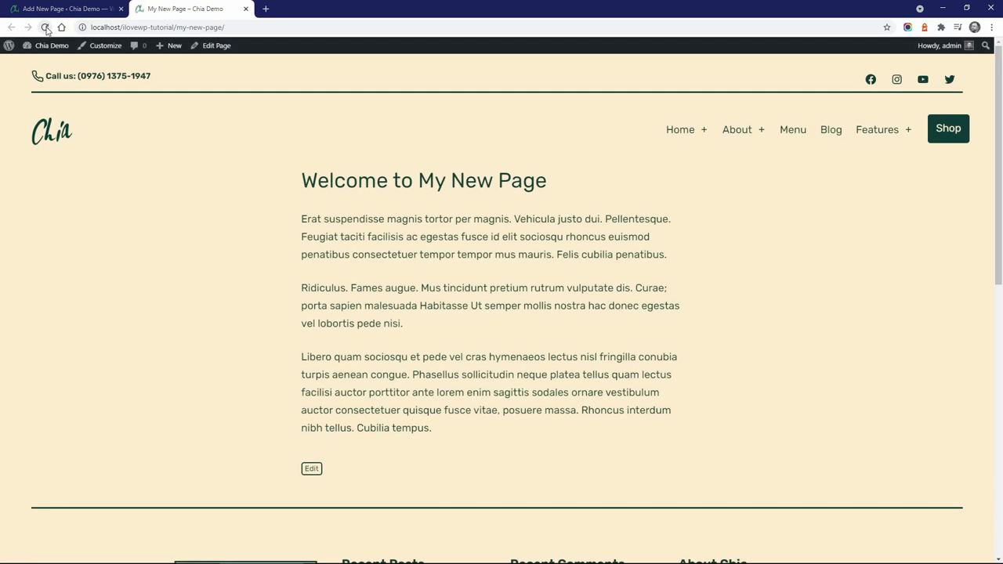
Step: Apply a text colour and a white background to the first paragraph
click(311, 468)
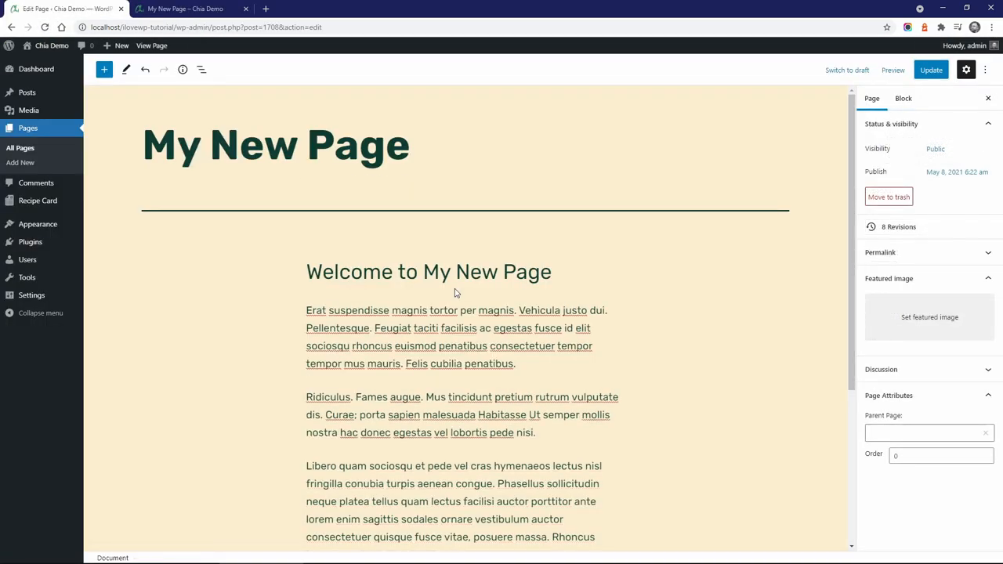
click(428, 272)
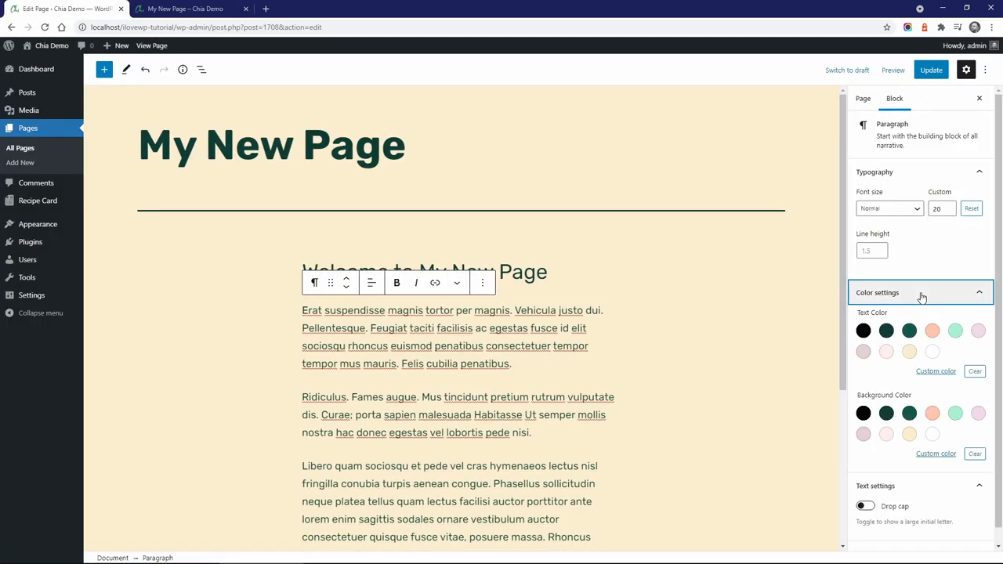
click(932, 330)
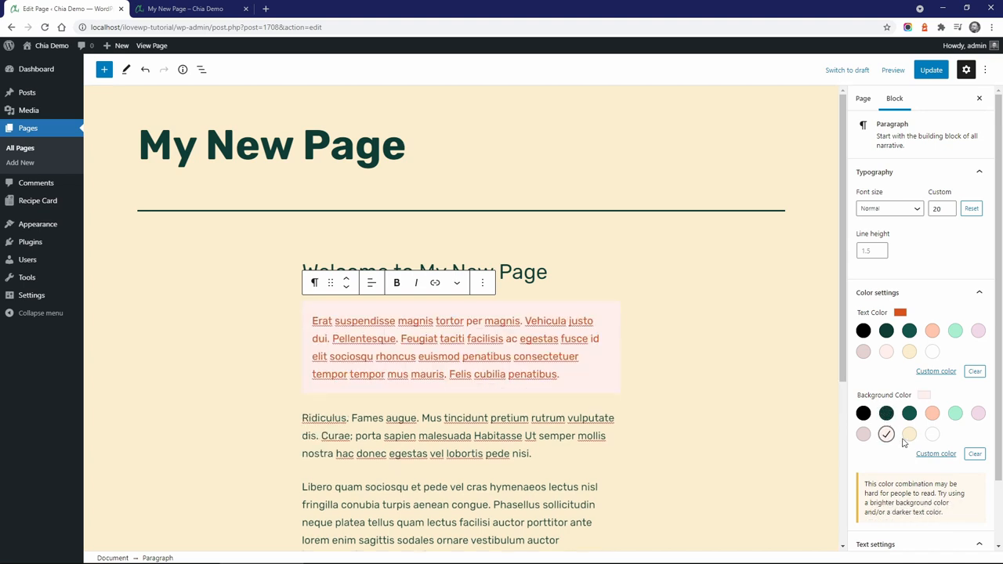
click(932, 434)
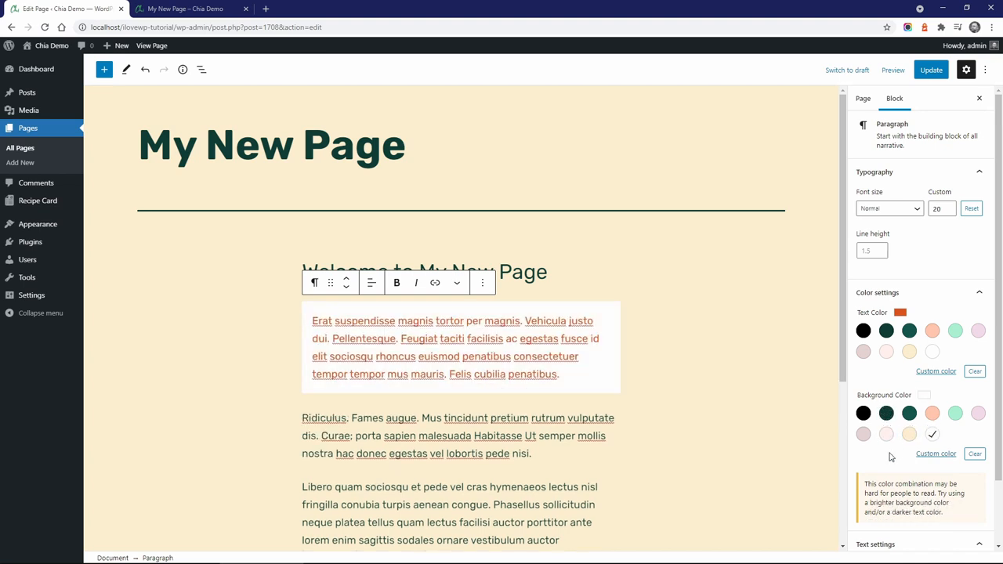
Step: Update the page, clear the paragraph colours, and add an empty block after it
click(931, 69)
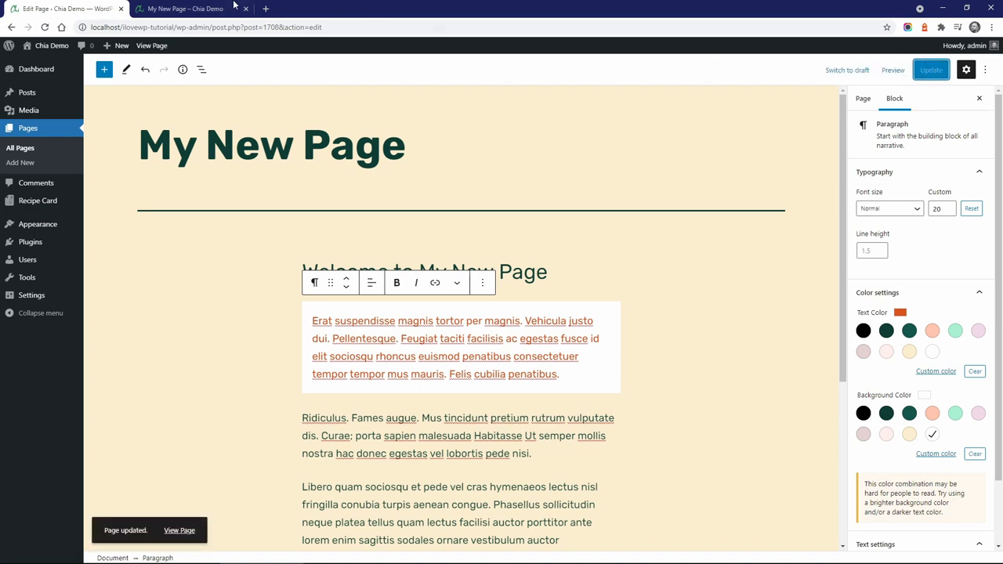
click(188, 8)
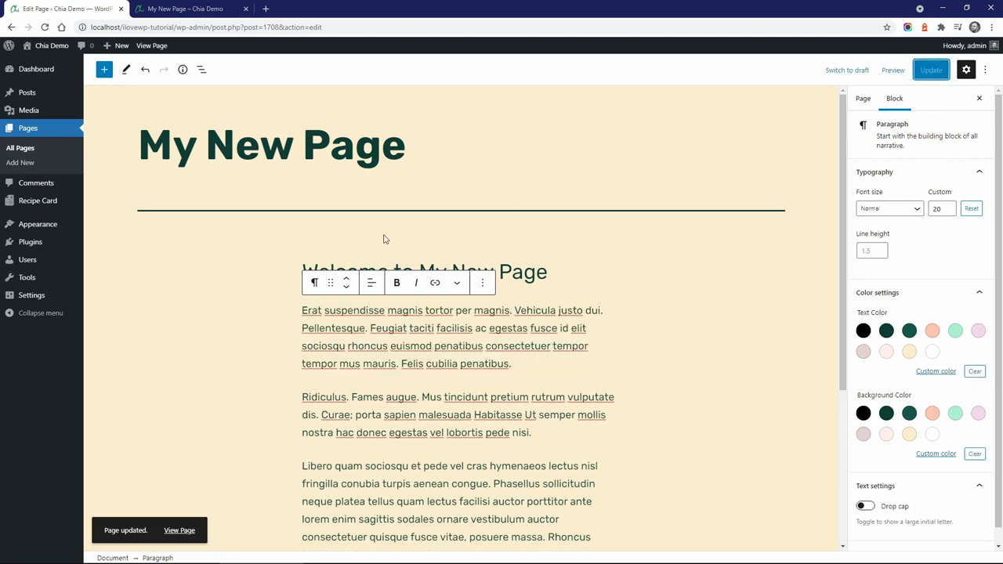
click(429, 272)
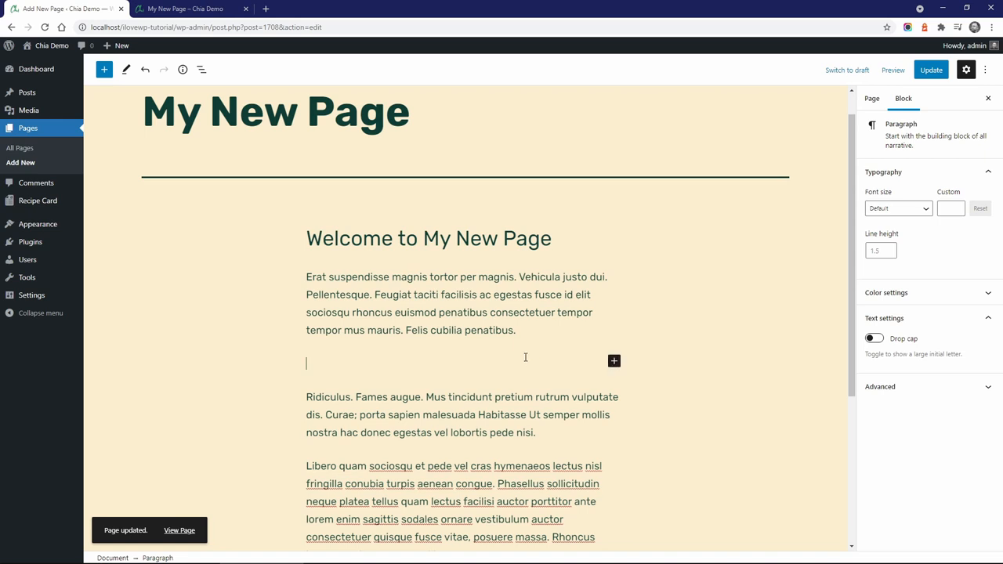
Step: Insert the Chia Blocks 'Cover Section' pattern below the first paragraph
click(104, 69)
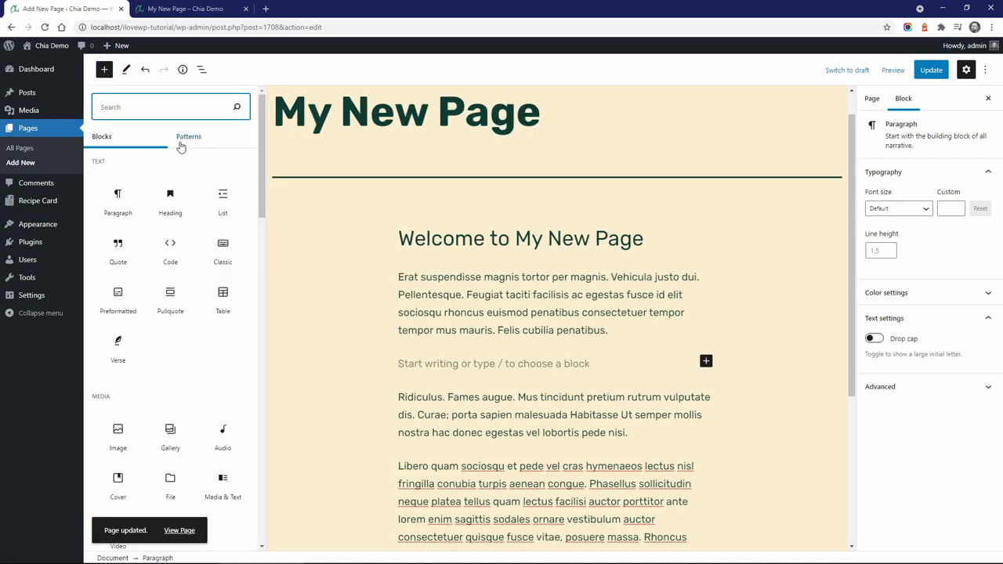
click(188, 136)
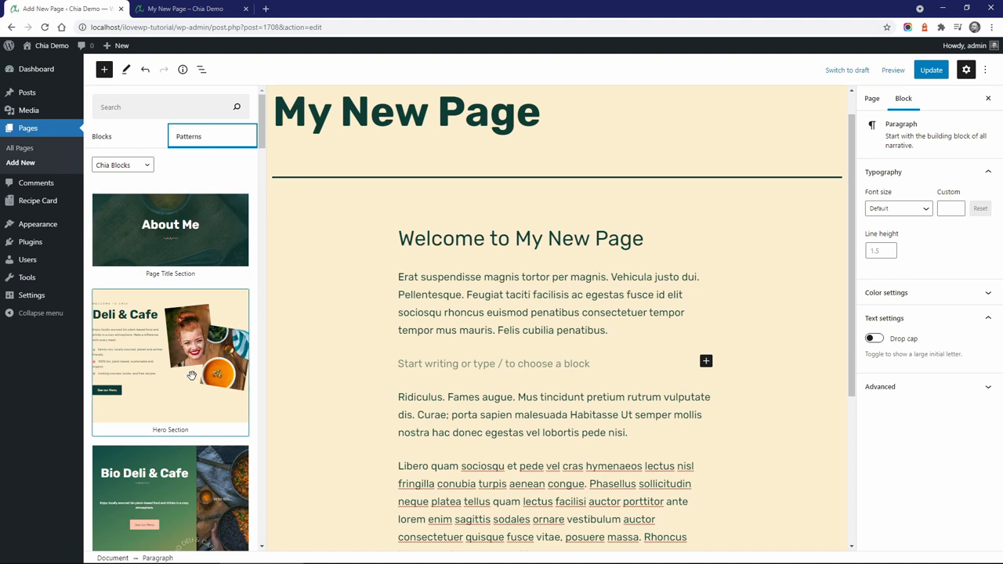
scroll(down, 3)
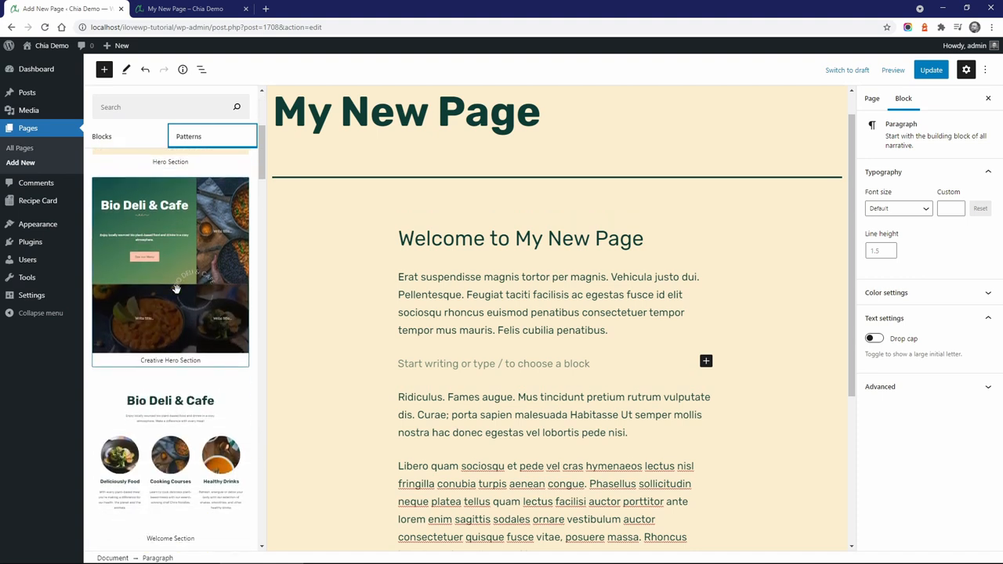
scroll(down, 3)
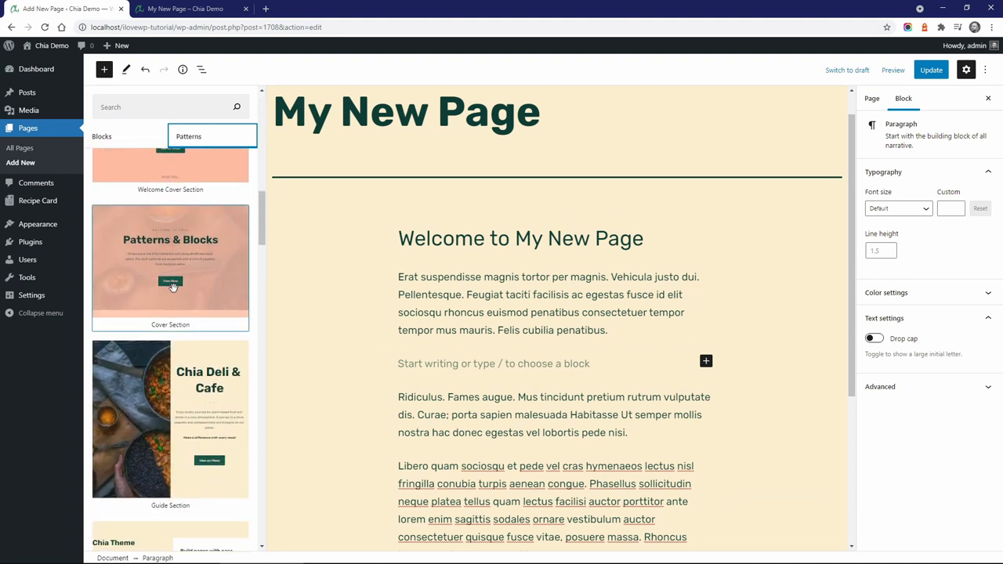
click(171, 266)
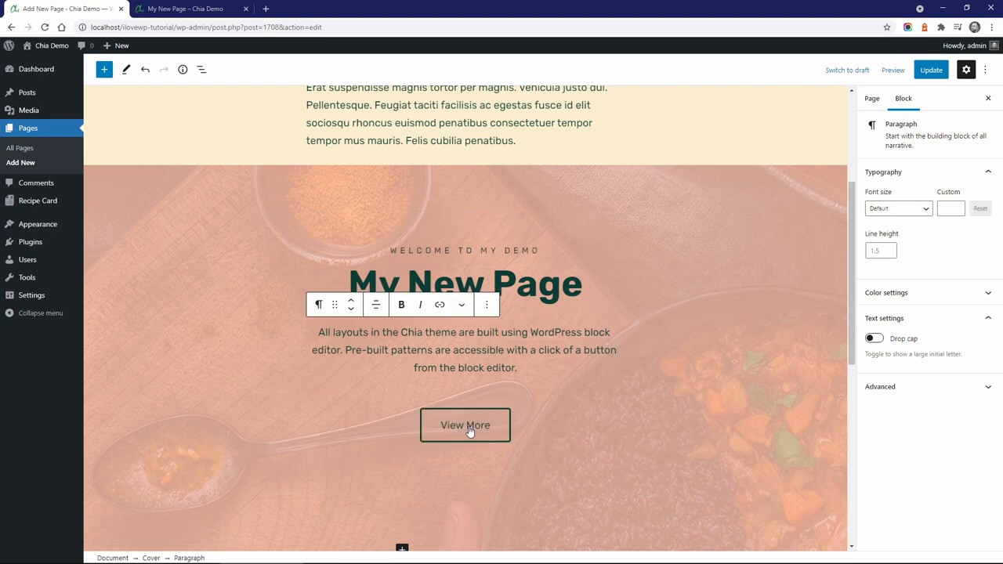
Step: Update the page with the cover section, view it live, and return to editing
click(931, 70)
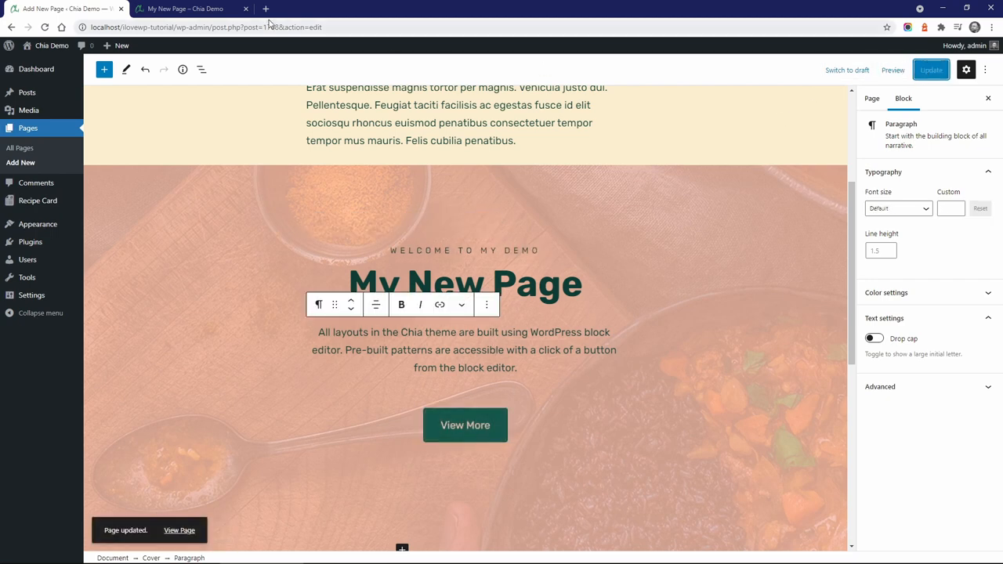
click(188, 9)
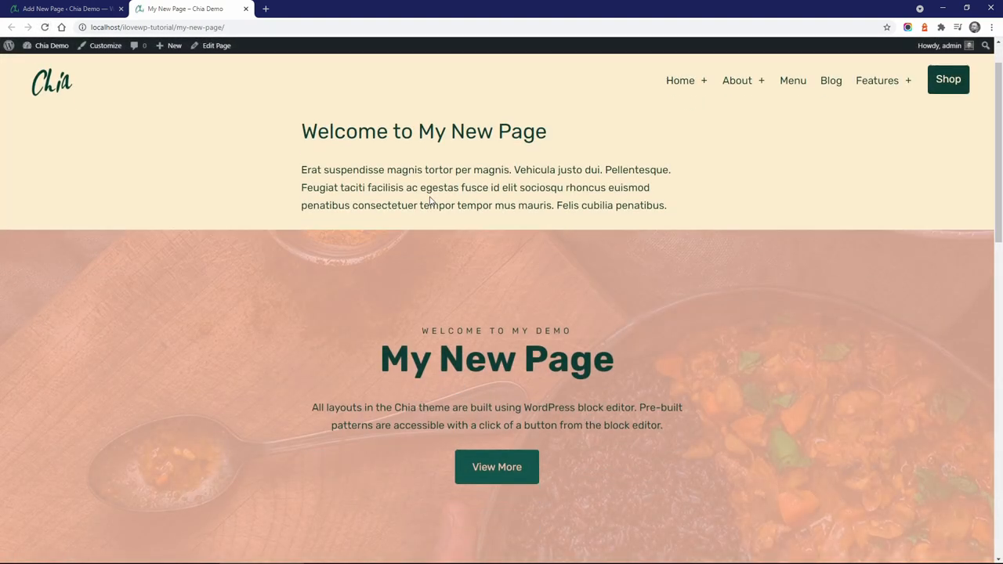
click(63, 9)
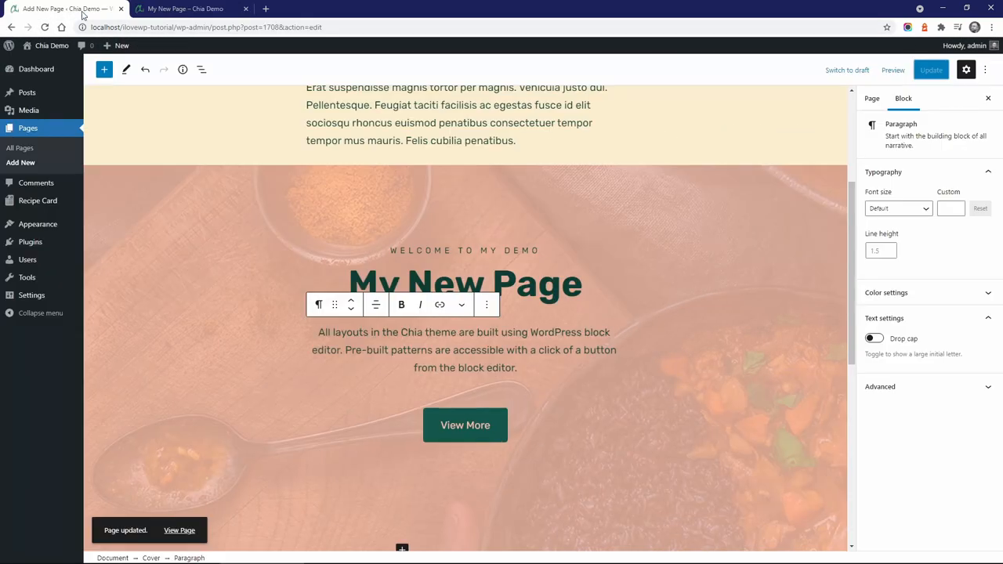
Step: Move the cover section to the top and add a blank paragraph between body paragraphs
click(538, 239)
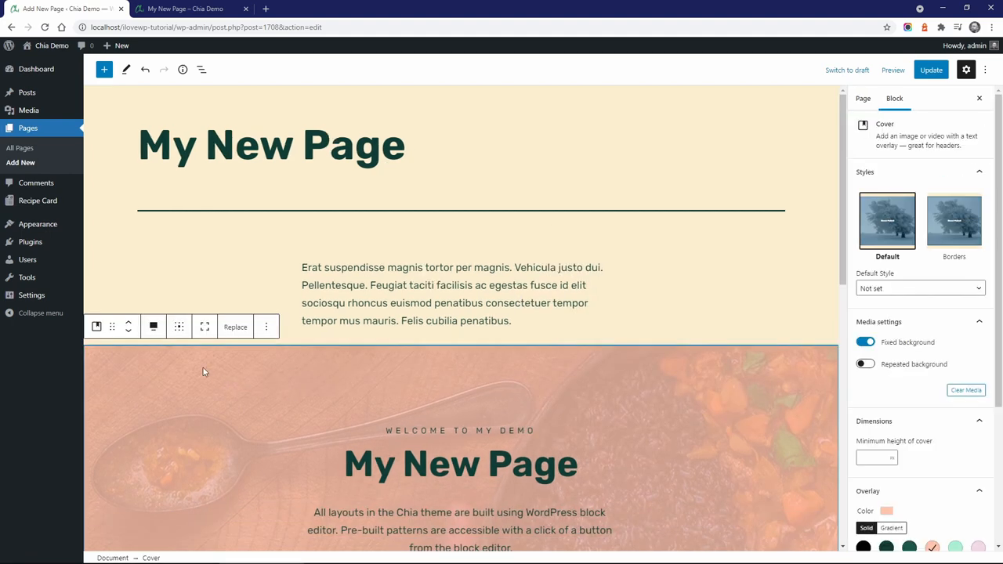
click(931, 70)
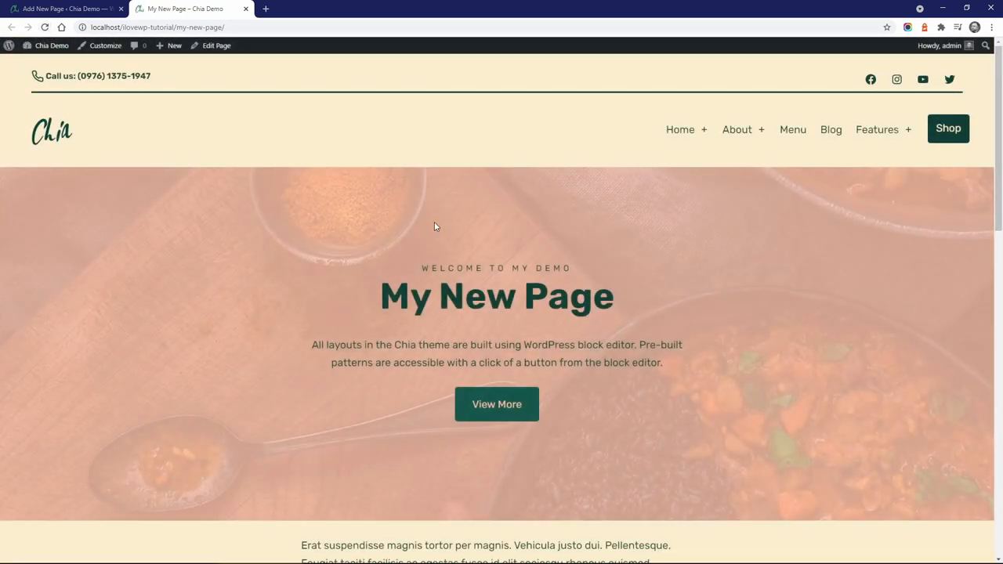
scroll(down, 3)
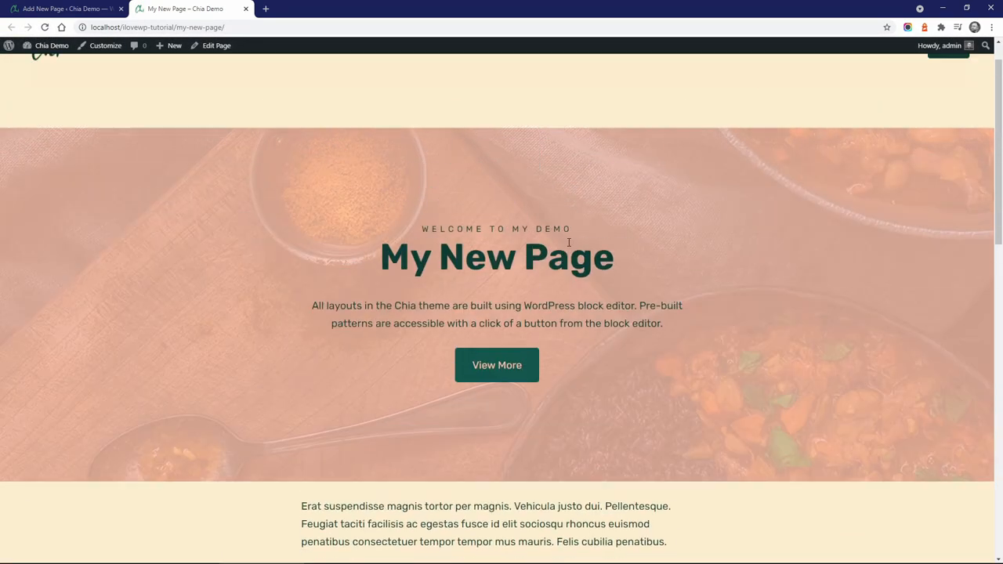
click(216, 46)
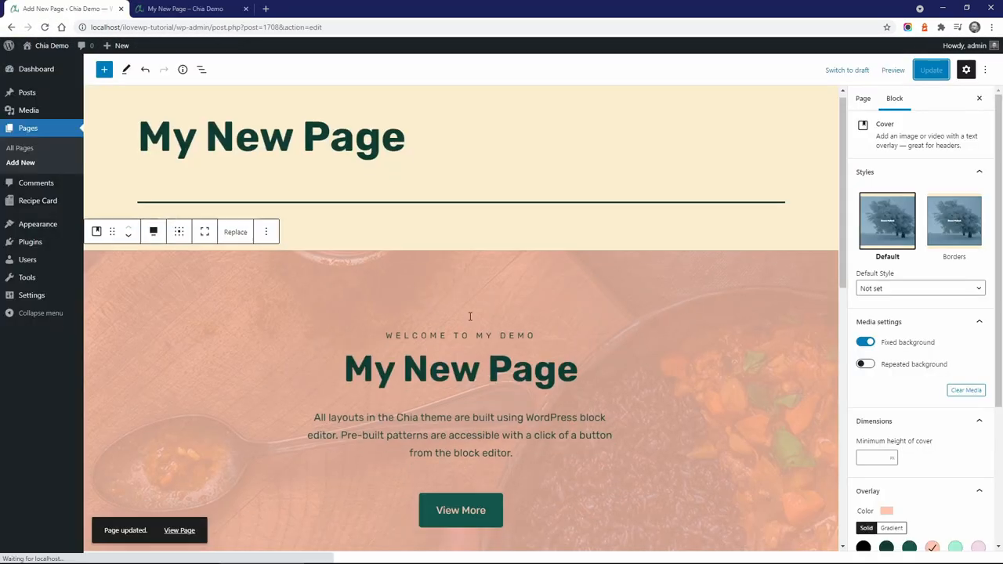
scroll(down, 3)
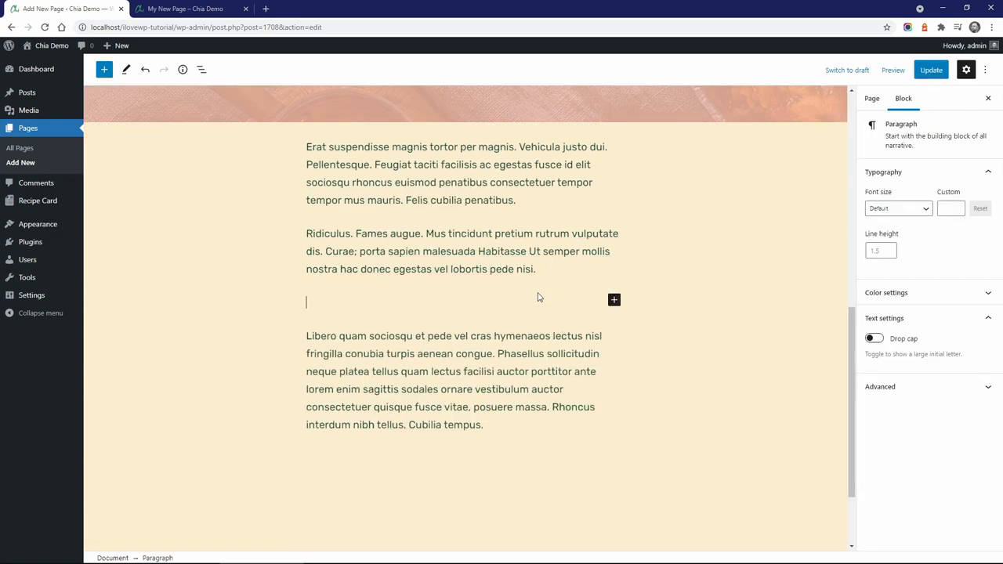
Step: Insert the Goals Section pattern and rewrite its heading about ILOVEWP.com
click(104, 69)
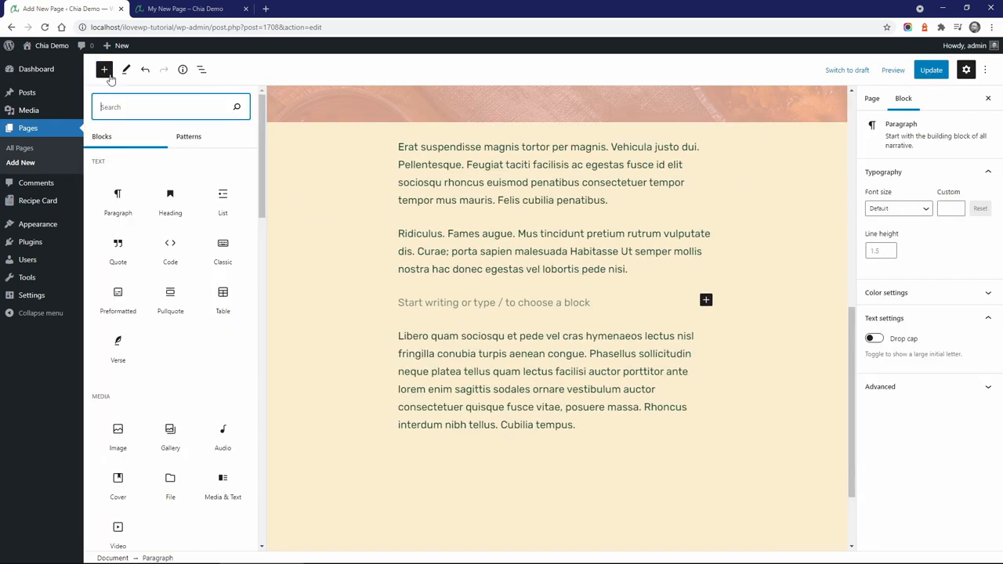
click(188, 135)
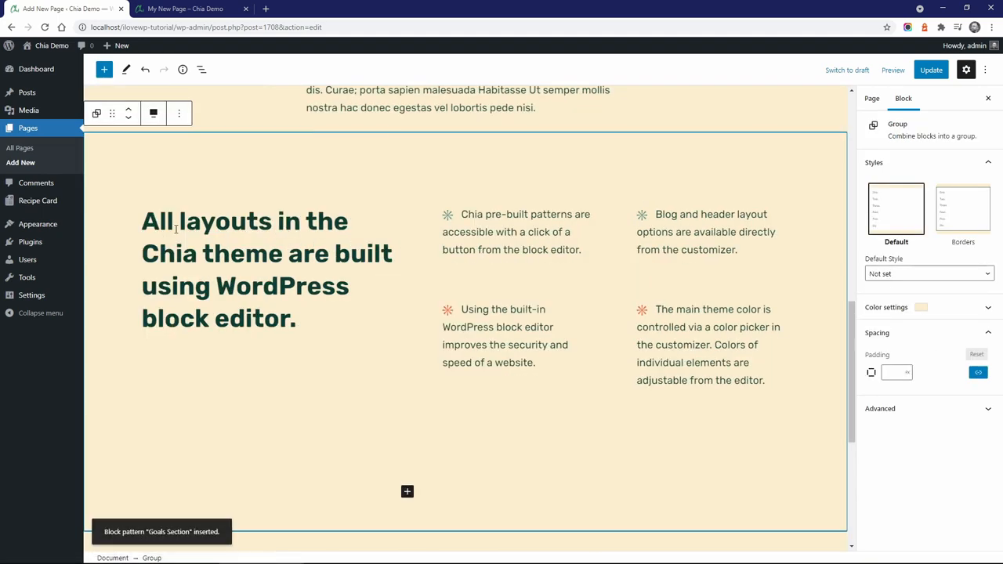
click(245, 221)
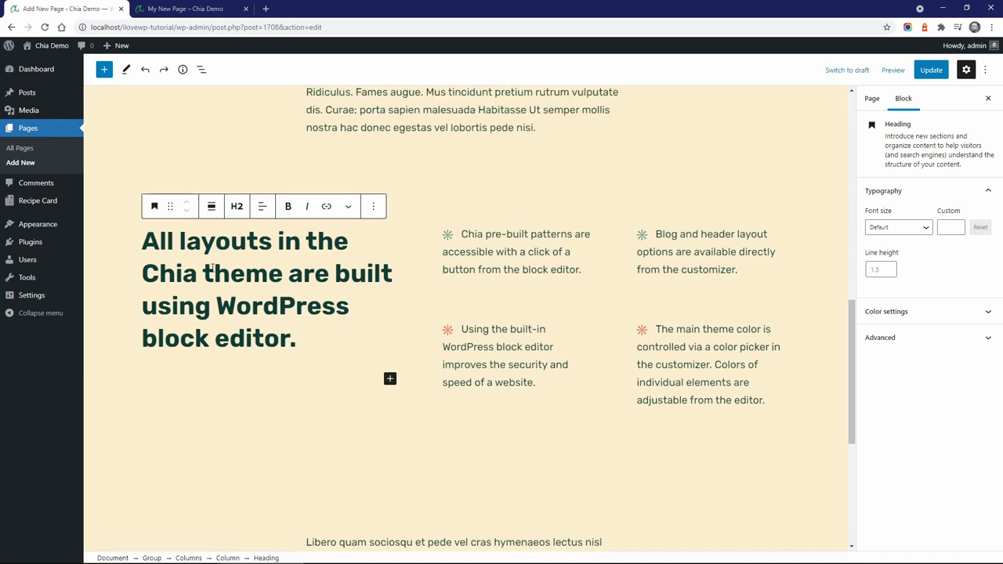
text(ILOVE)
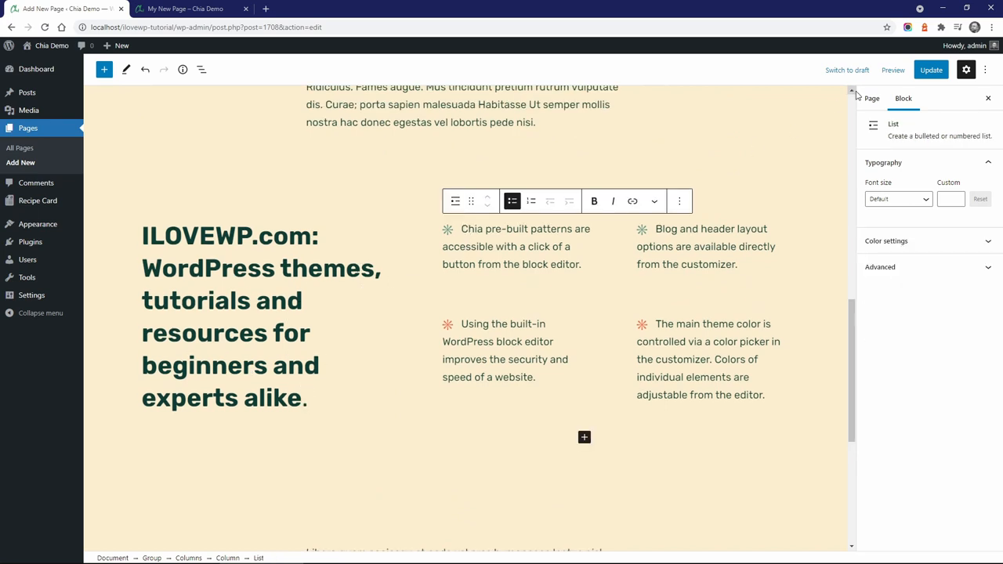
click(180, 9)
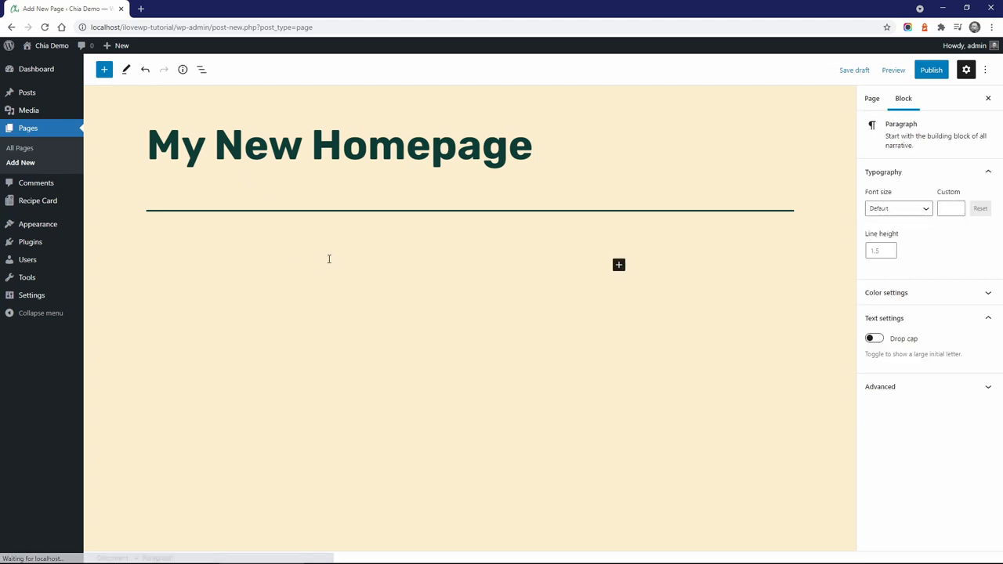
Step: Fill My New Homepage with the Chia Templates 'Home Template' pattern and publish it
click(104, 70)
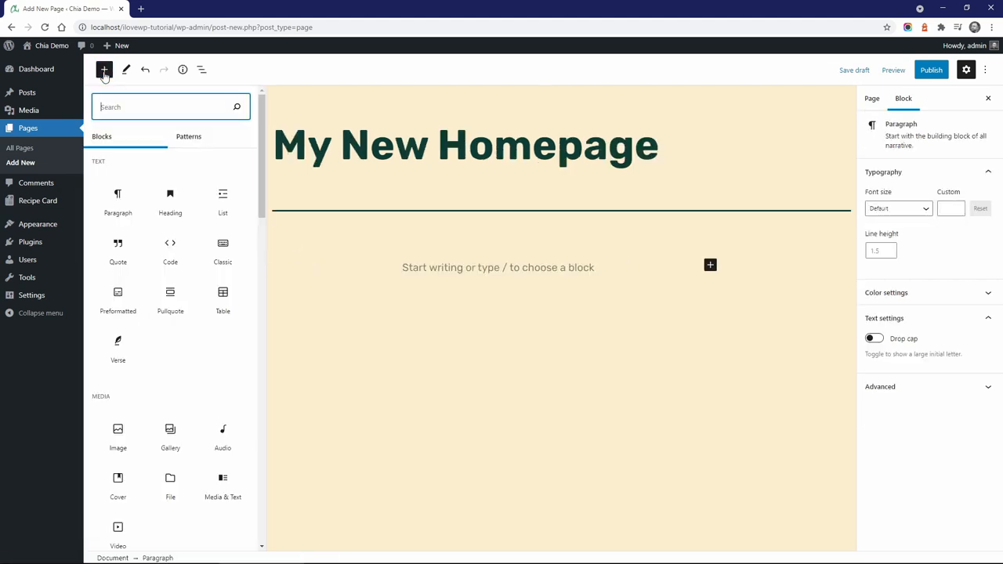
click(188, 136)
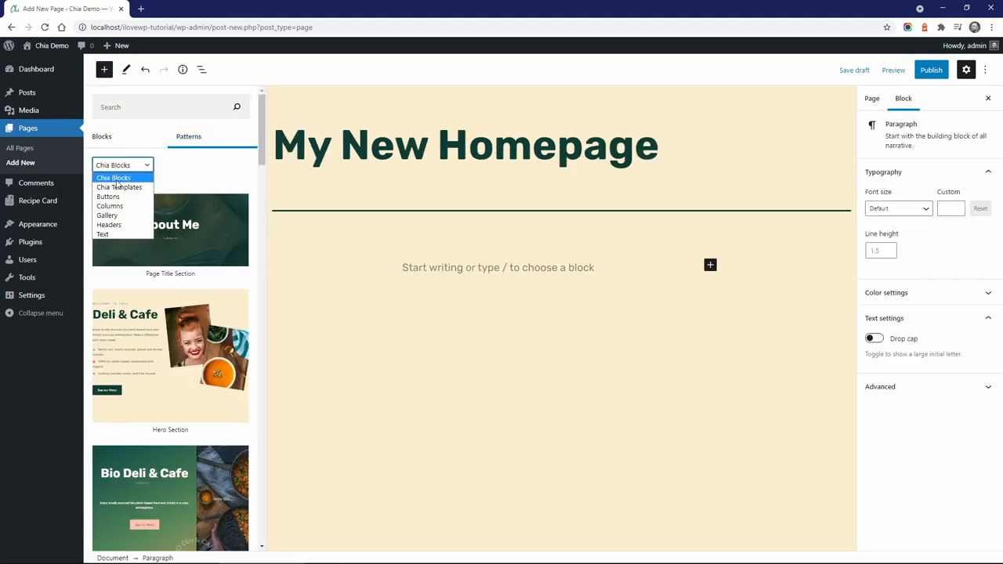
click(119, 188)
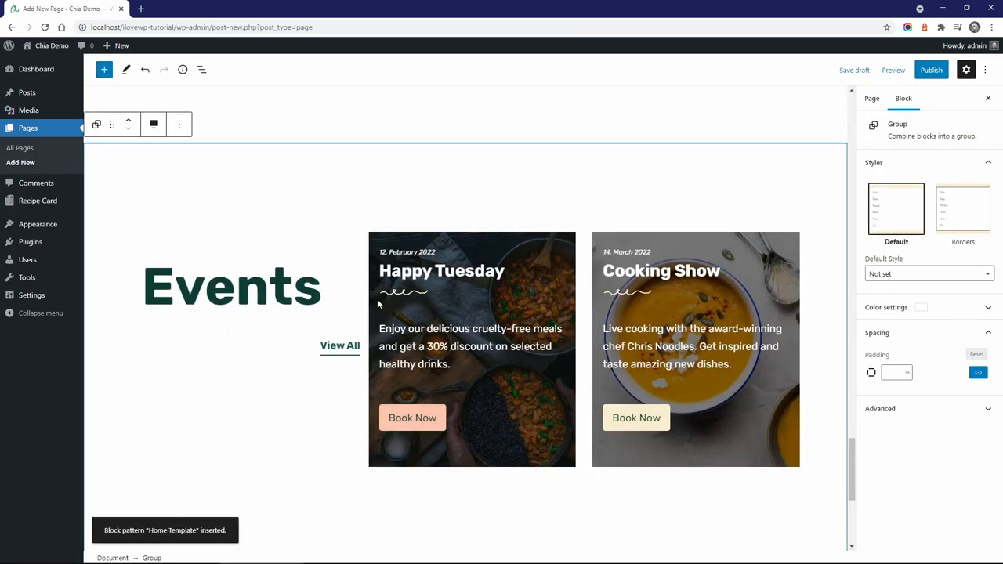
scroll(down, 3)
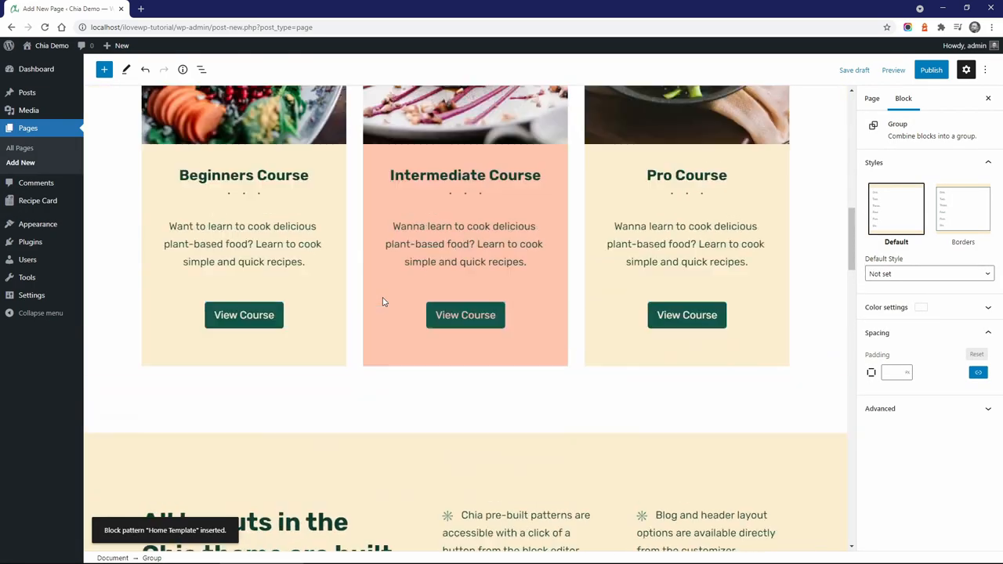
click(931, 69)
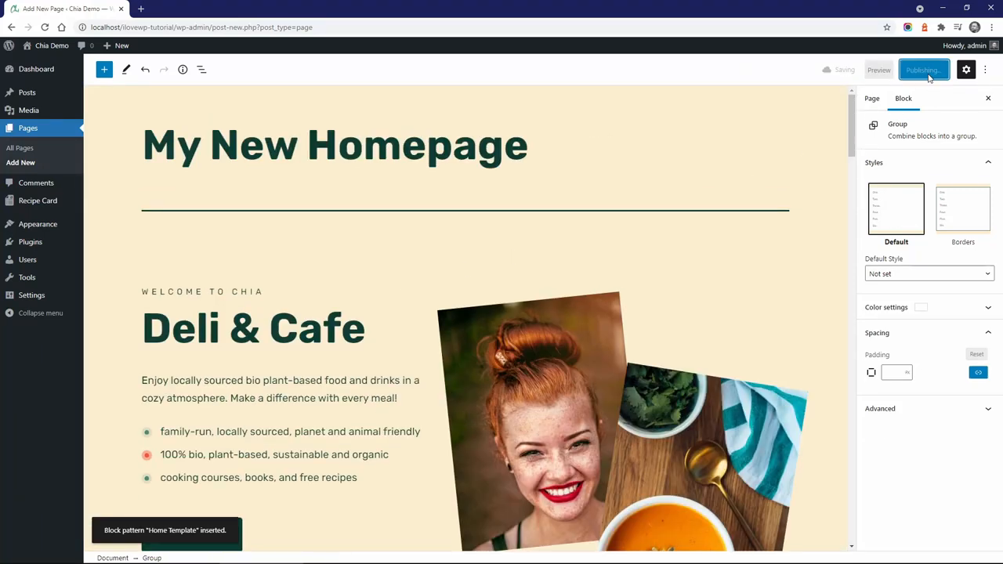
click(924, 70)
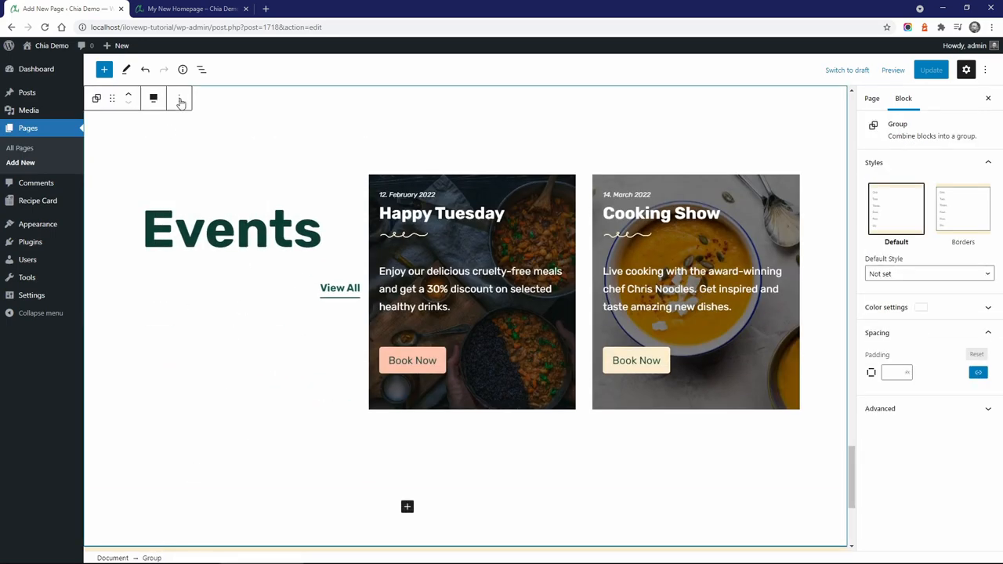
Step: View My New Homepage live, then open the Stuffed Butternut Squash recipe post
scroll(down, 3)
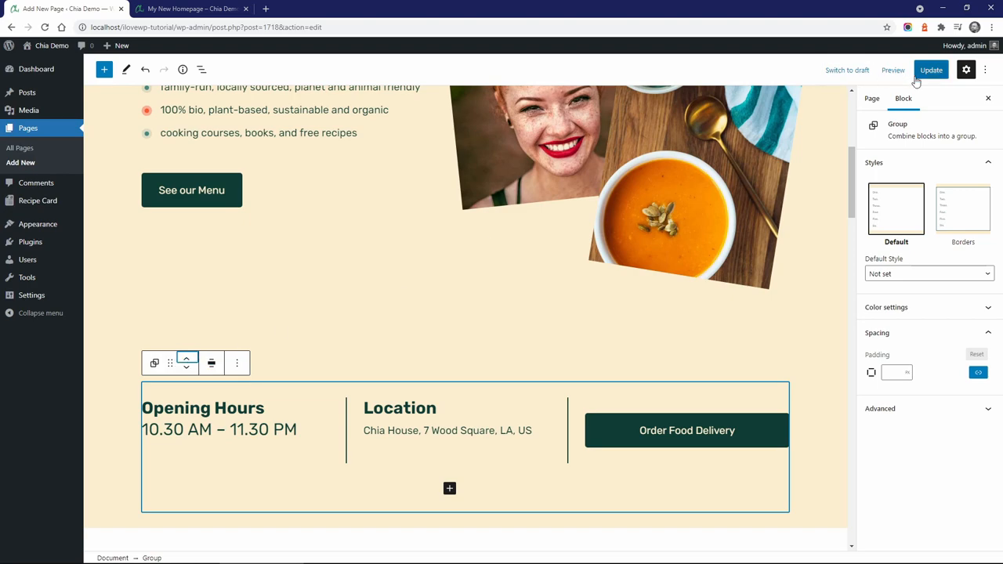
click(192, 9)
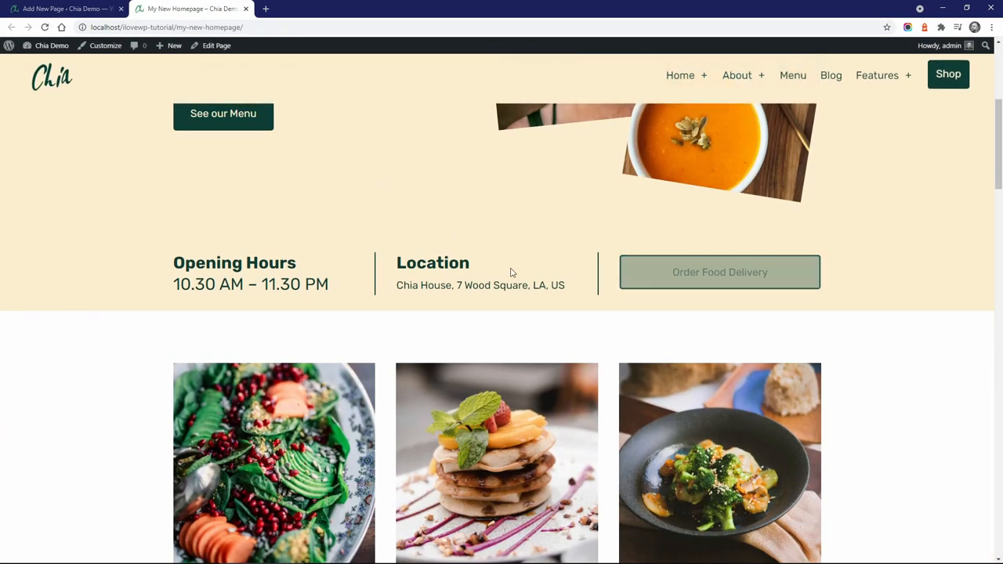
scroll(down, 3)
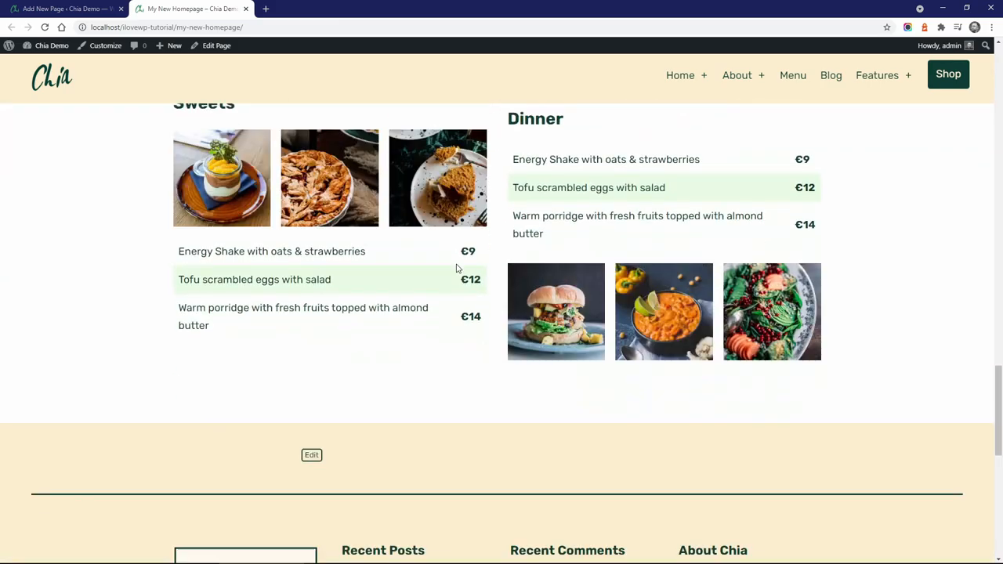
scroll(up, 3)
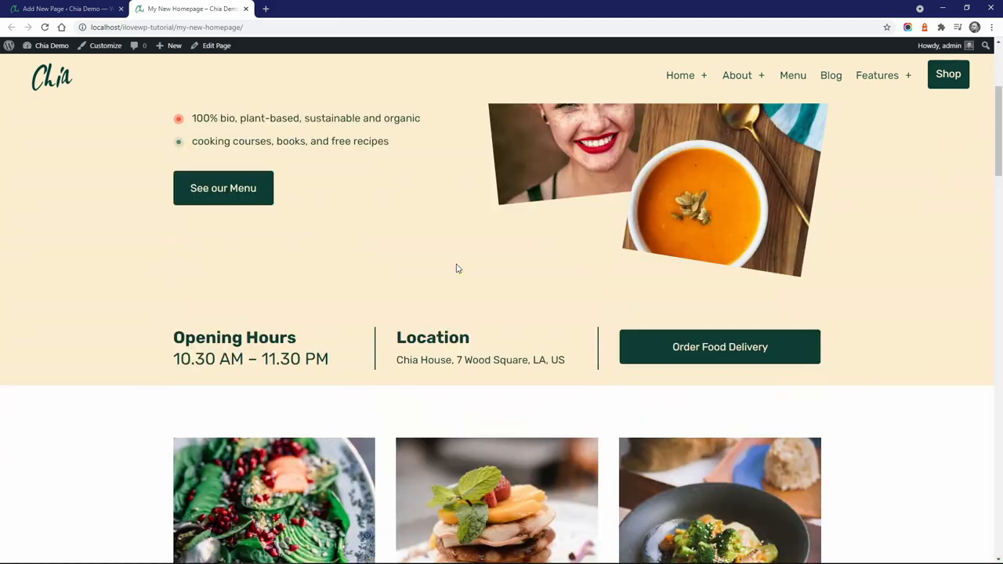
click(831, 75)
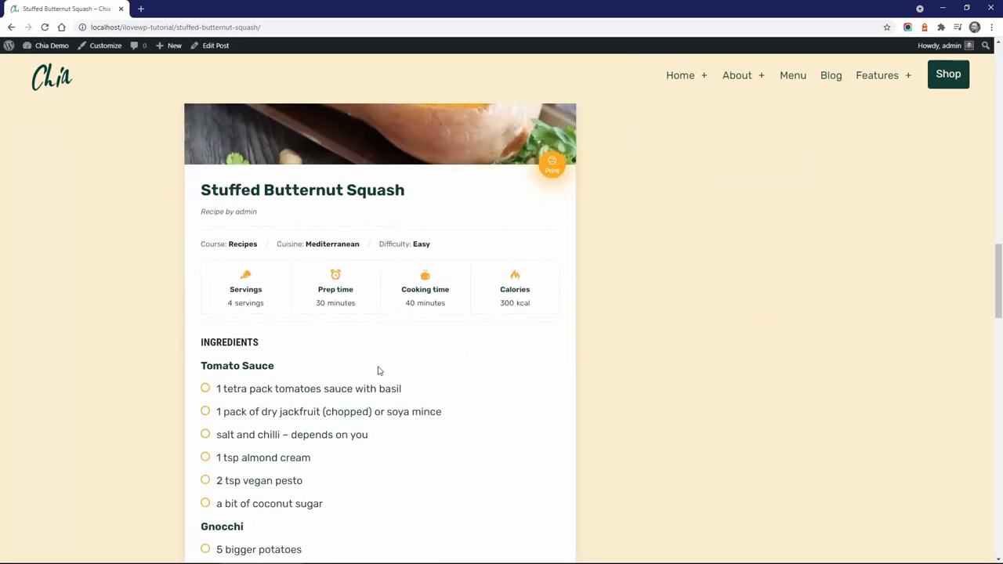
Step: Edit the Stuffed Butternut Squash post and switch its Recipe Card from Default to Simple Design
click(215, 45)
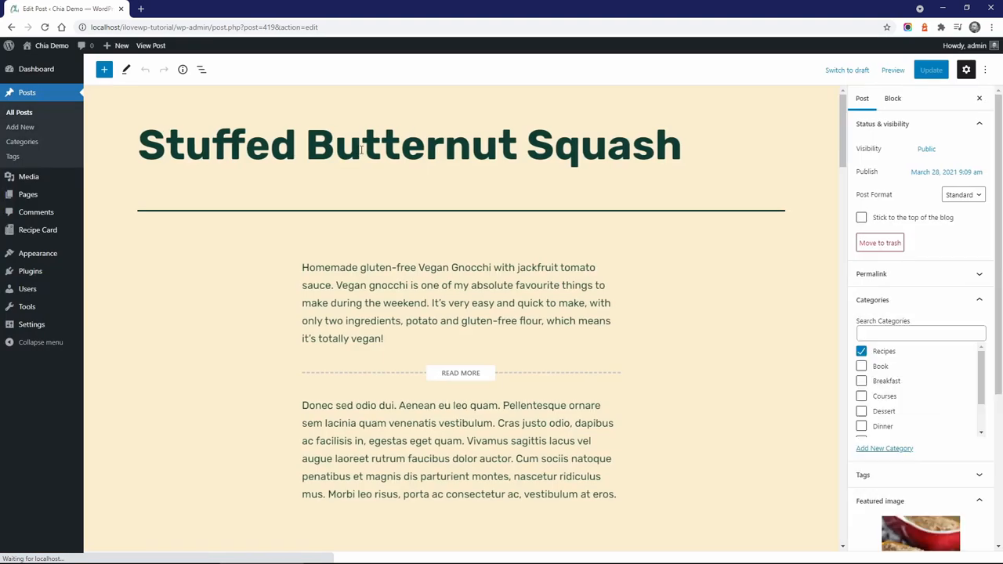
scroll(down, 3)
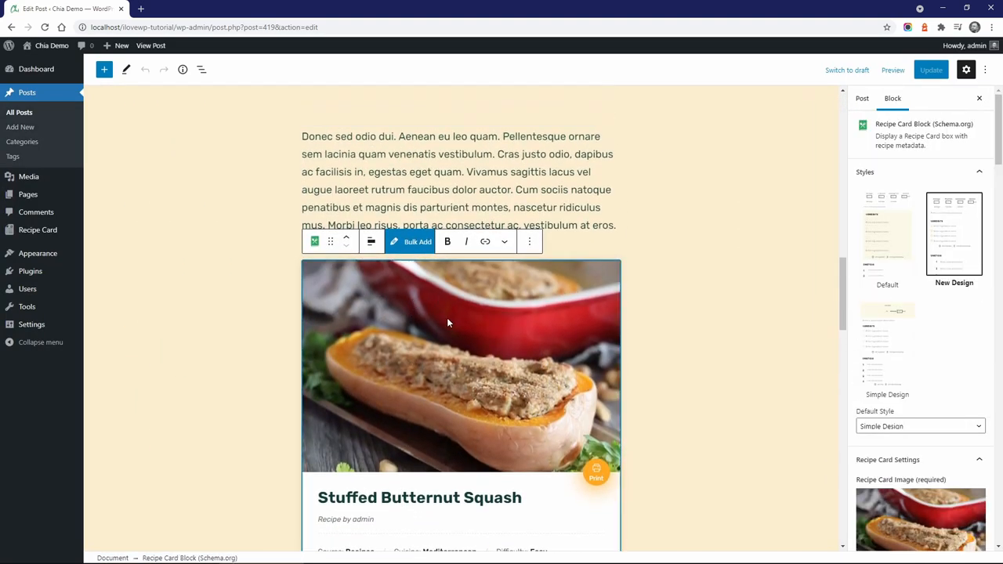
click(887, 235)
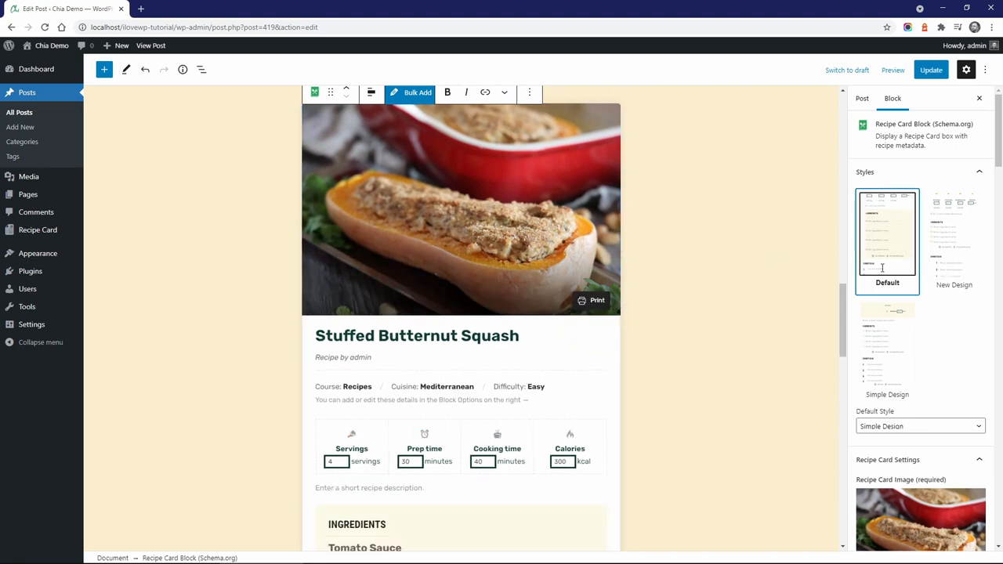
click(888, 345)
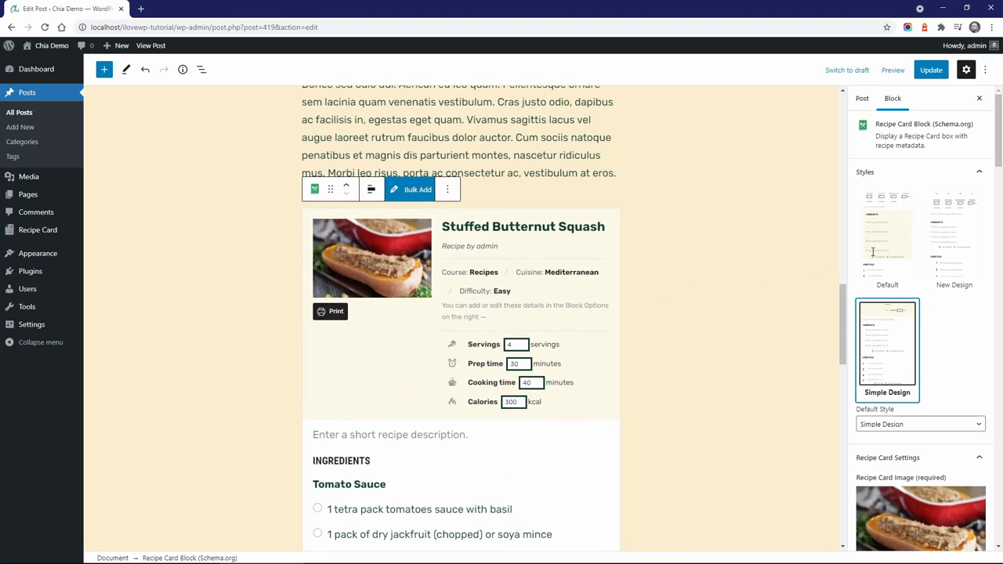
click(954, 239)
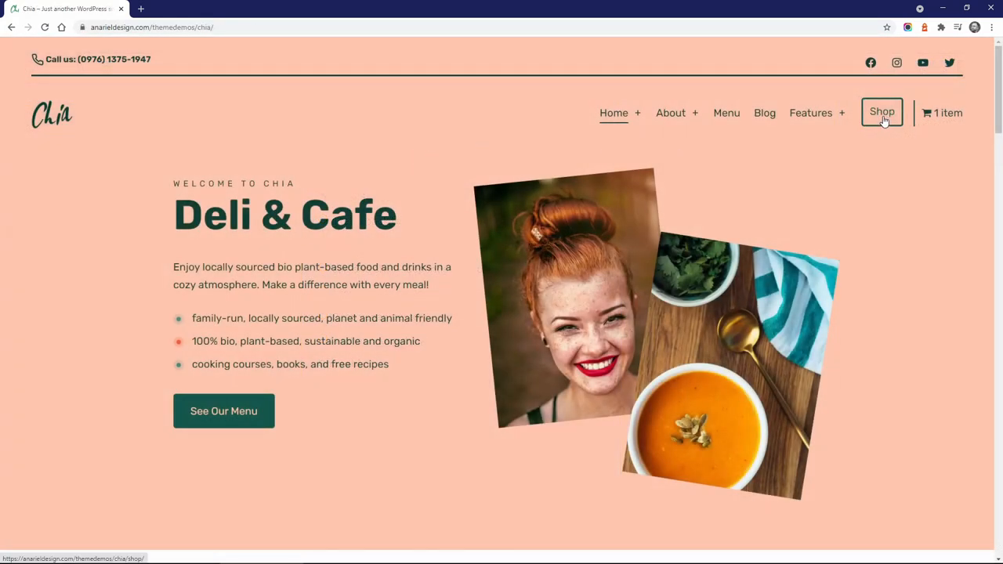
Step: Go to the Chia demo's Shop and browse the Organic Veggie Box product page
click(882, 112)
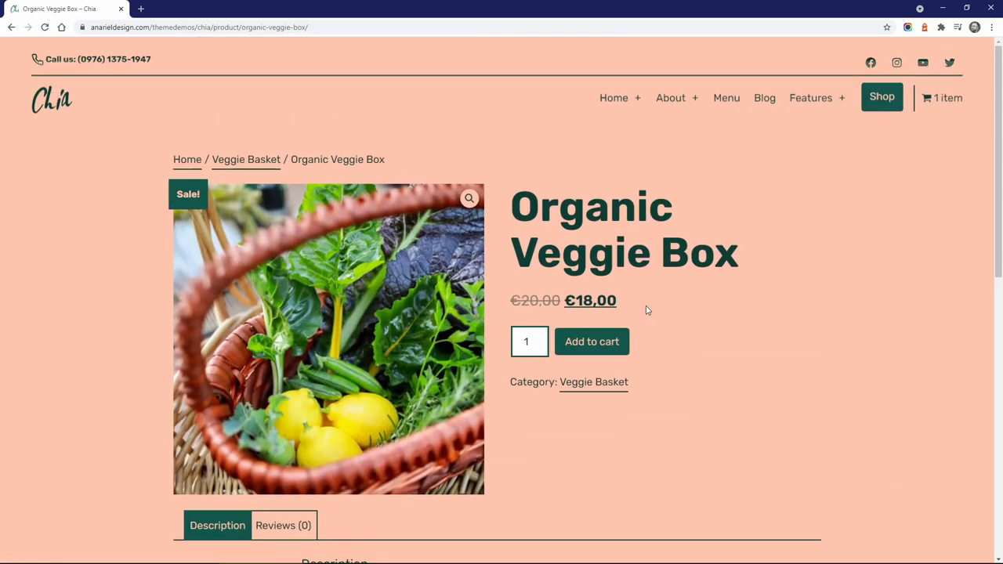
click(941, 97)
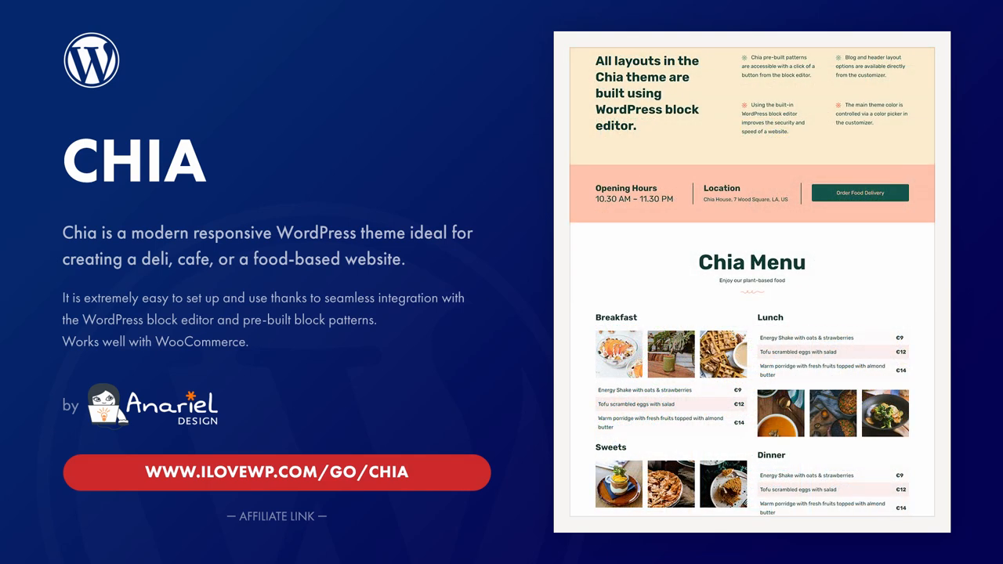
scroll(down, 3)
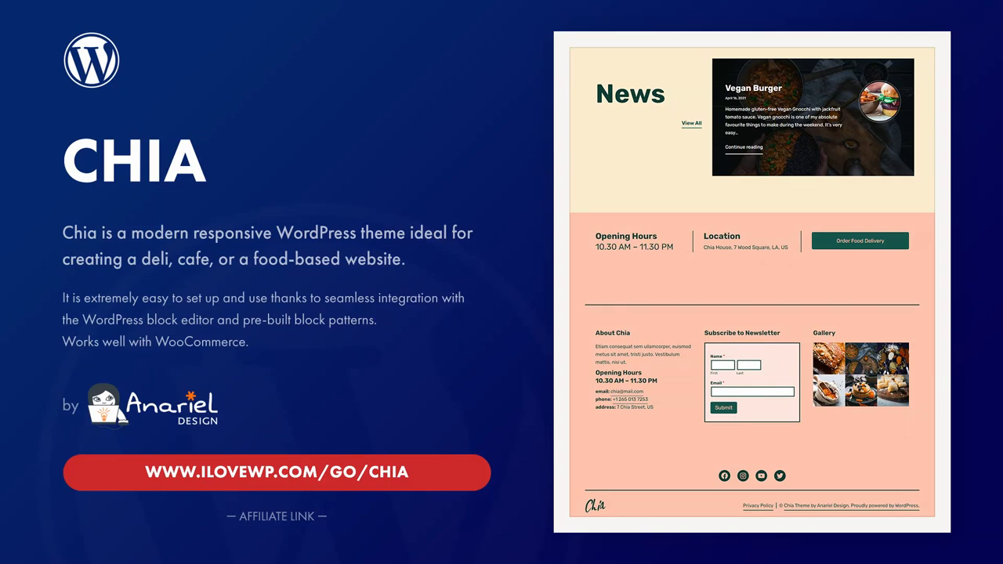